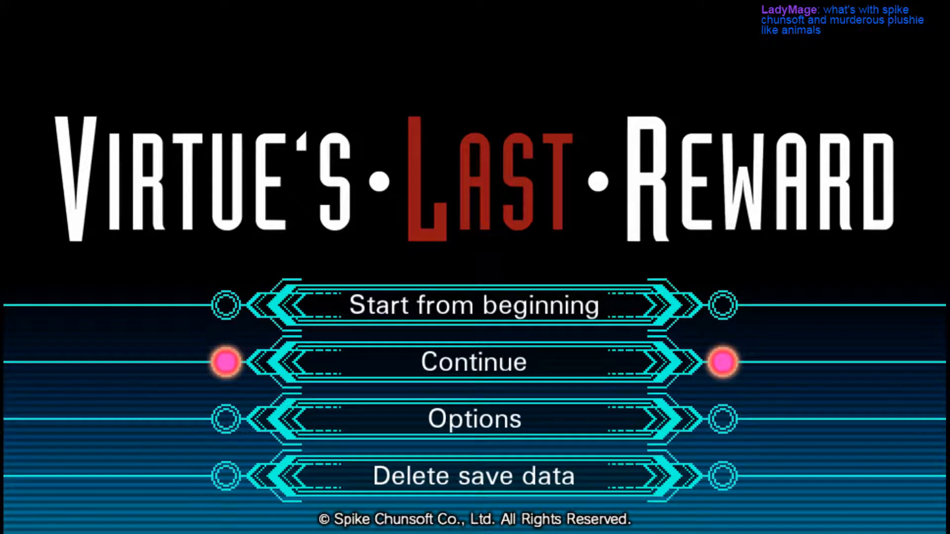
mouse_move(566, 336)
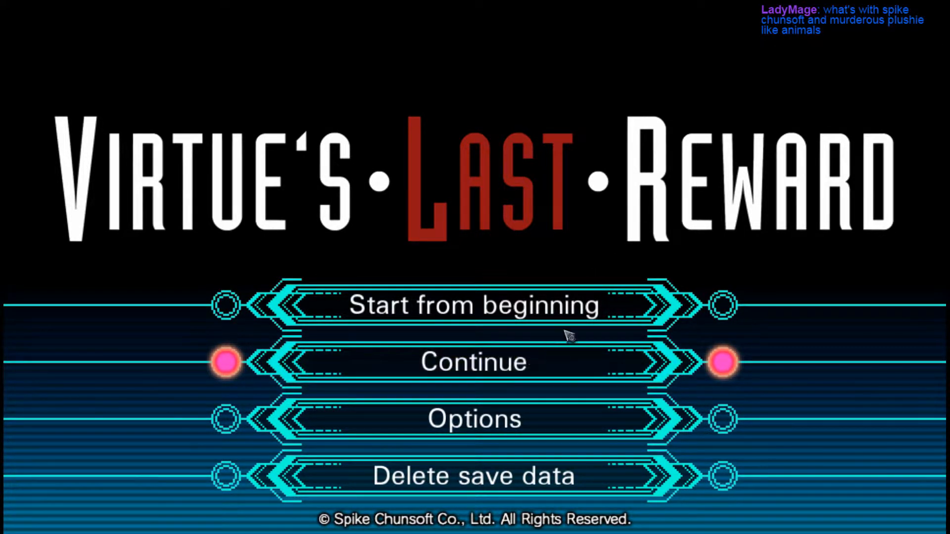
Continue from the title screen and load Save Data 1 (Security)
click(473, 362)
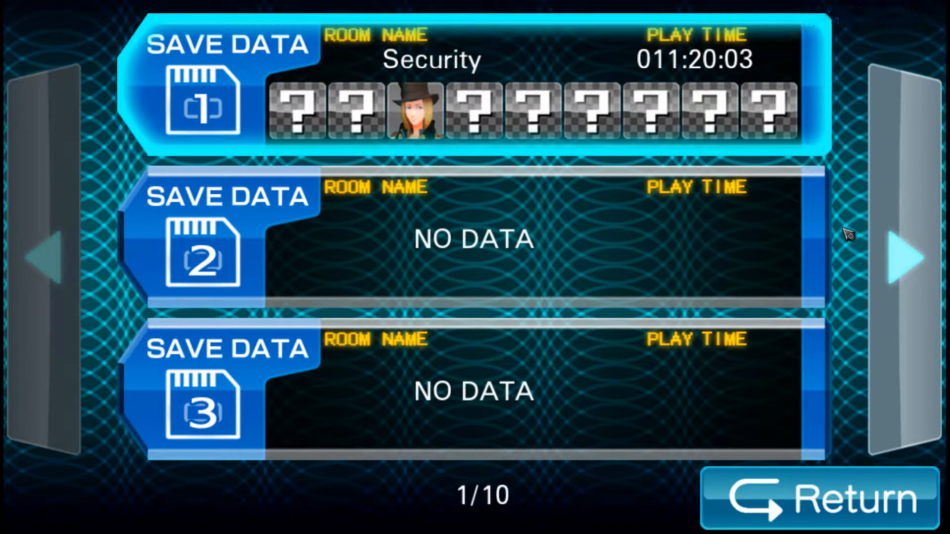
click(825, 497)
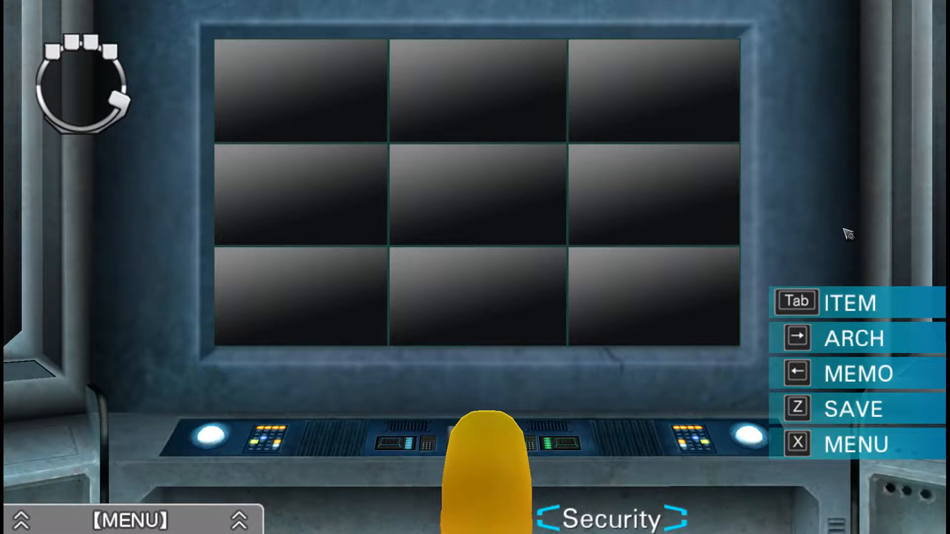
mouse_move(844, 238)
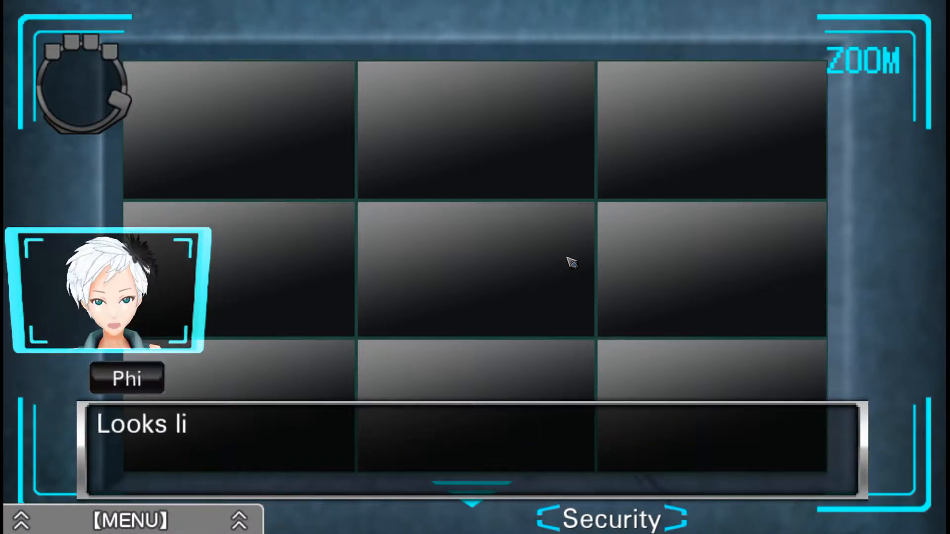
Read through the descriptions of the monitor wall and the password-locked terminal
click(475, 437)
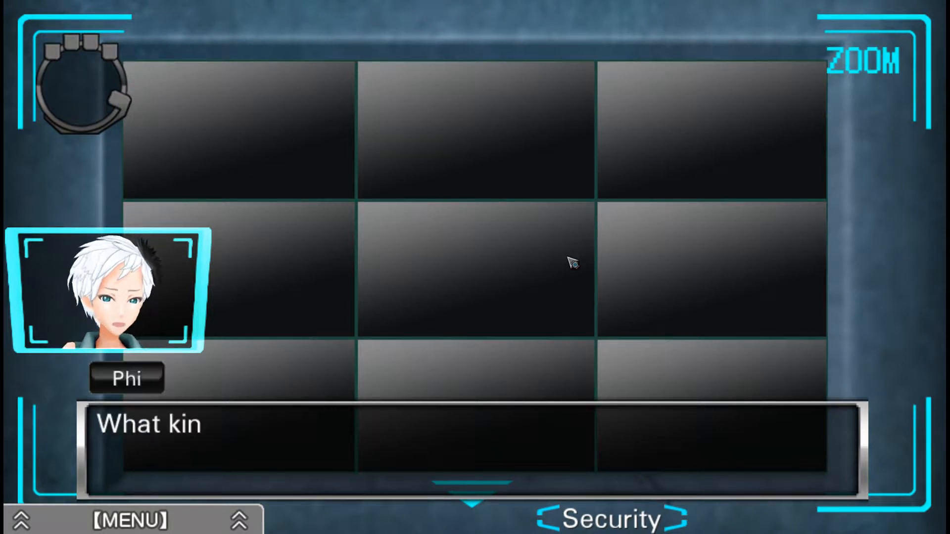
click(473, 437)
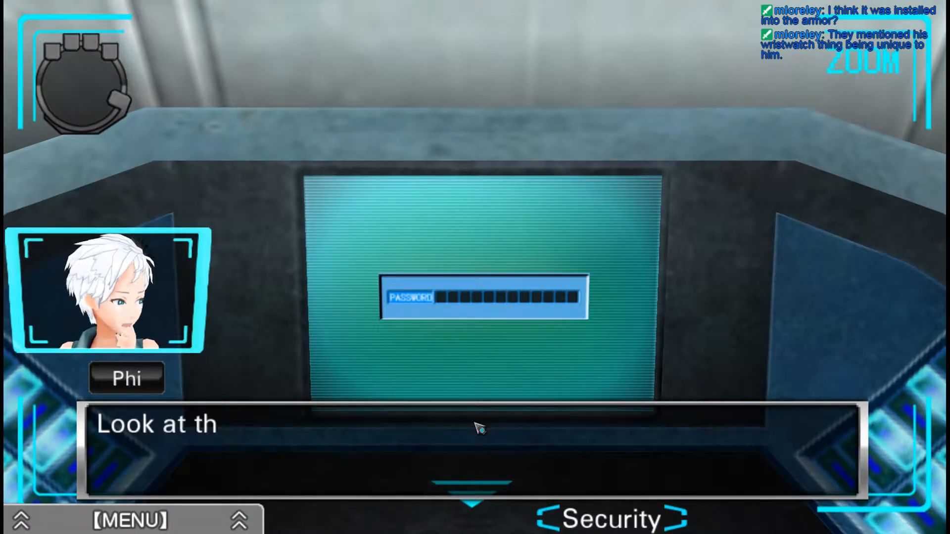
click(473, 431)
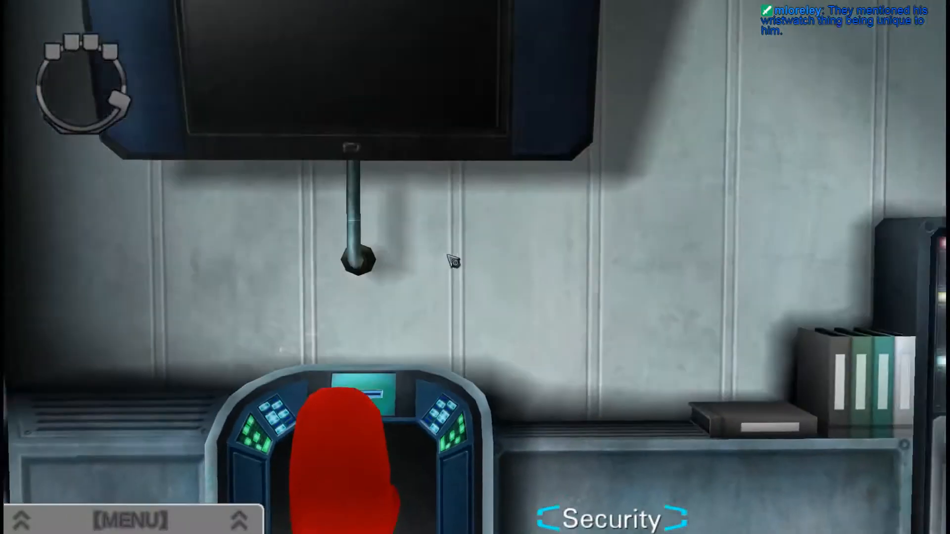
Examine the tall machine with the lights, then return to the wide room view
click(350, 145)
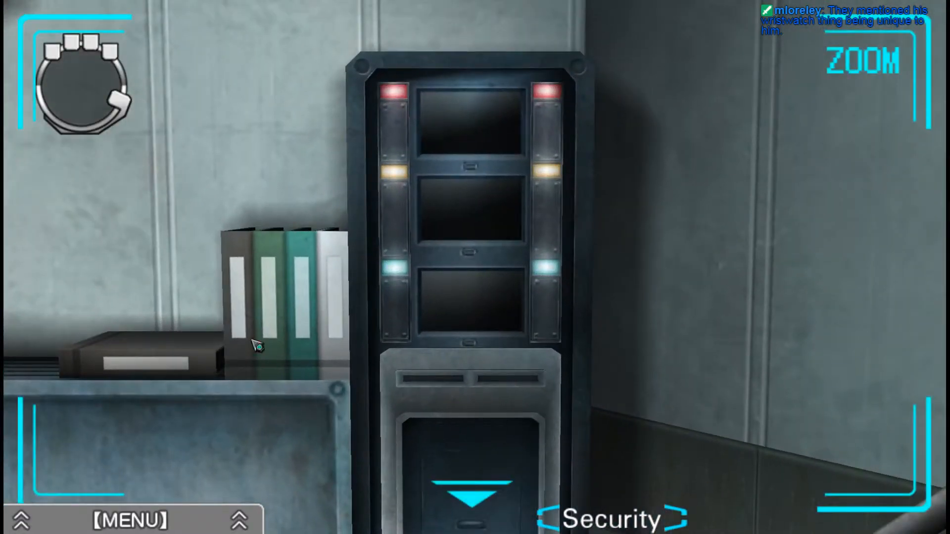
click(286, 291)
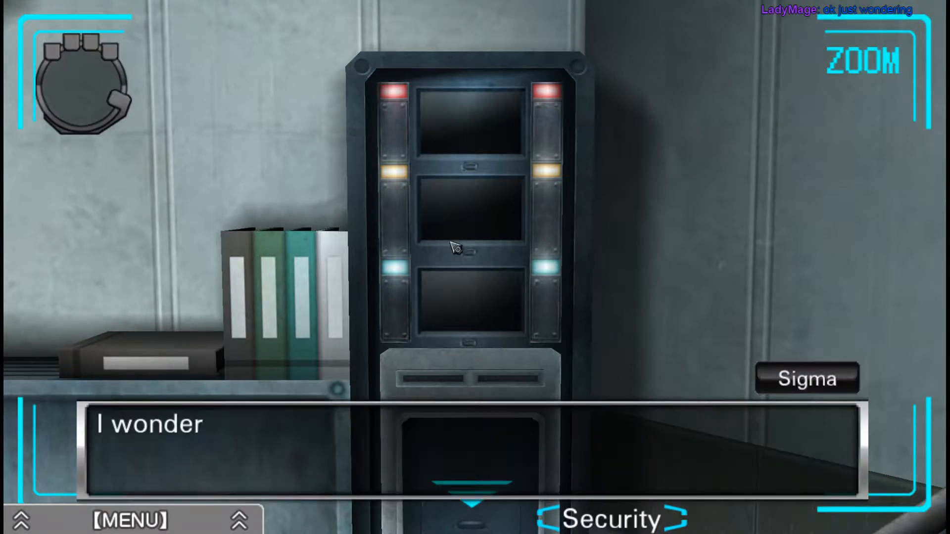
click(473, 442)
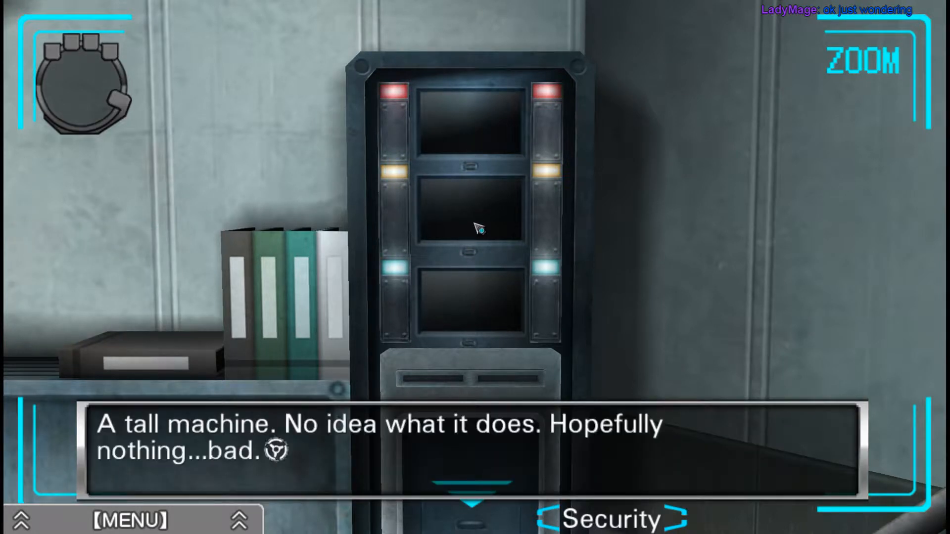
click(476, 229)
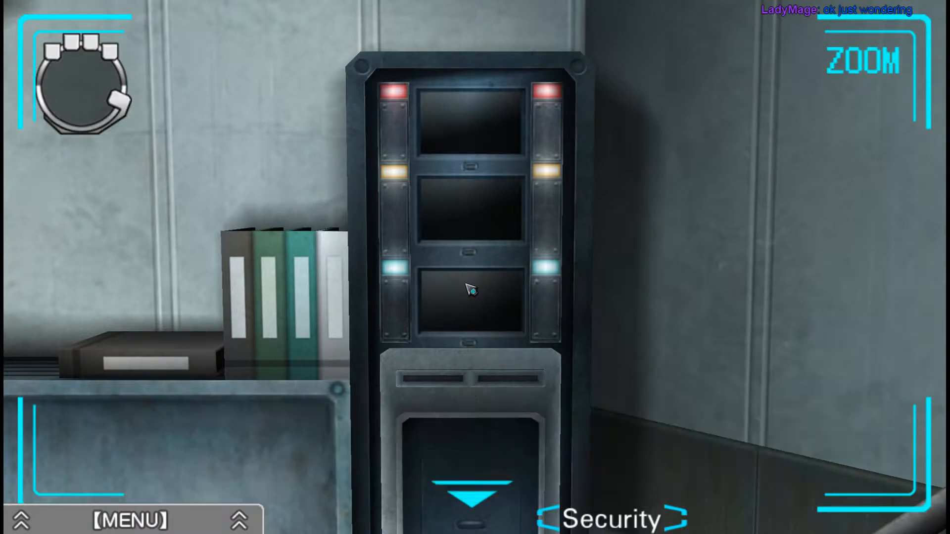
click(469, 291)
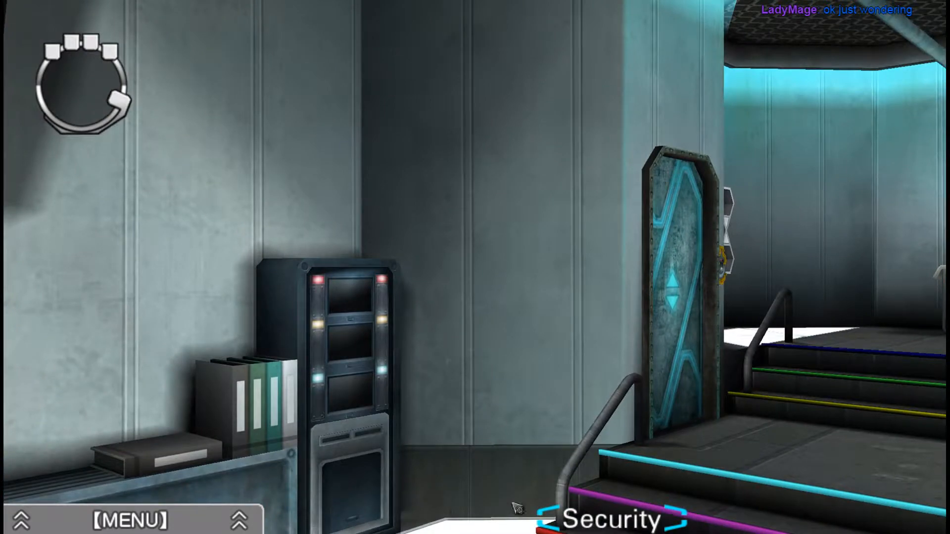
mouse_move(468, 376)
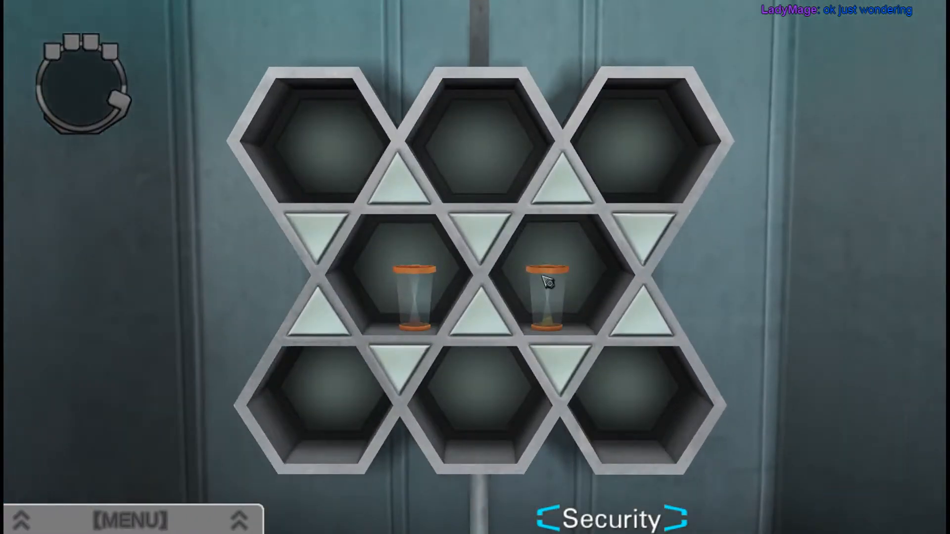
Take the red-sand hourglass from the hexagon shelf and read its description
click(545, 297)
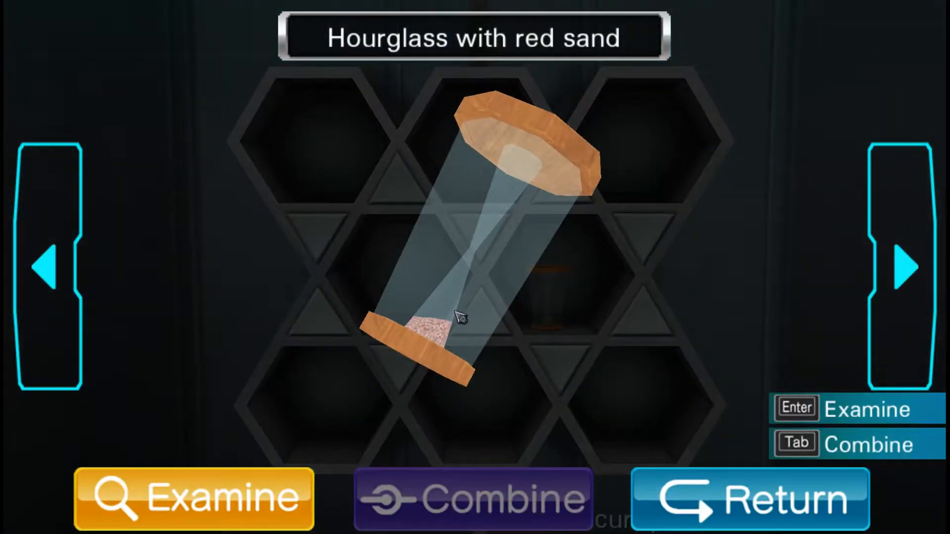
click(193, 498)
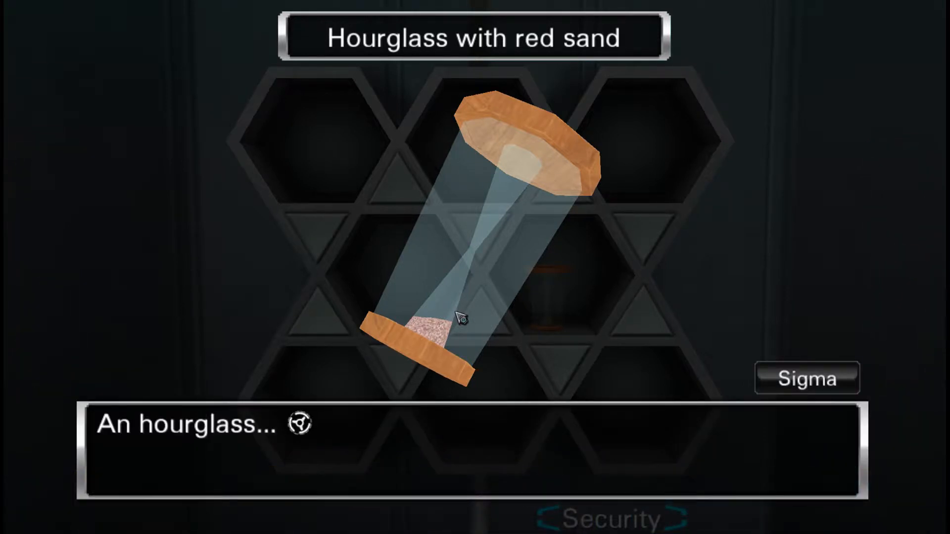
click(474, 334)
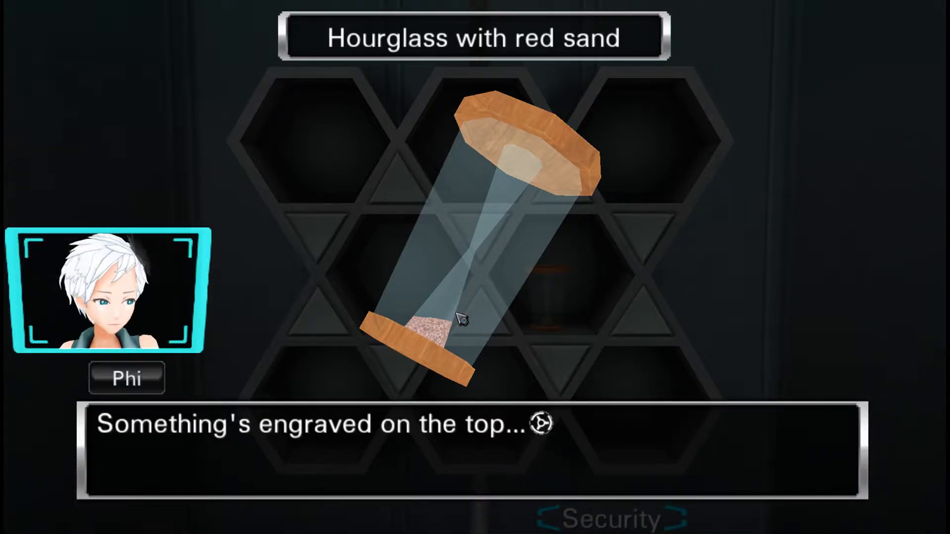
click(535, 425)
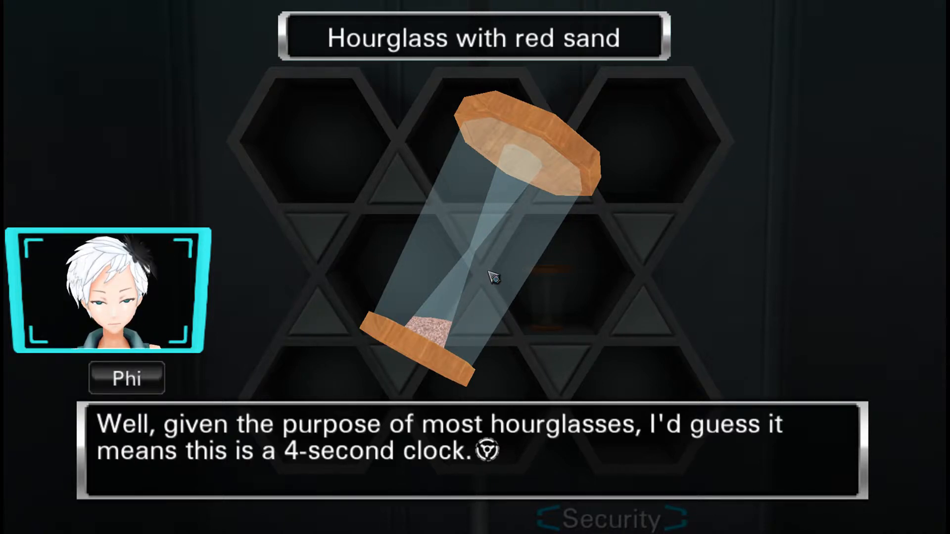
click(473, 437)
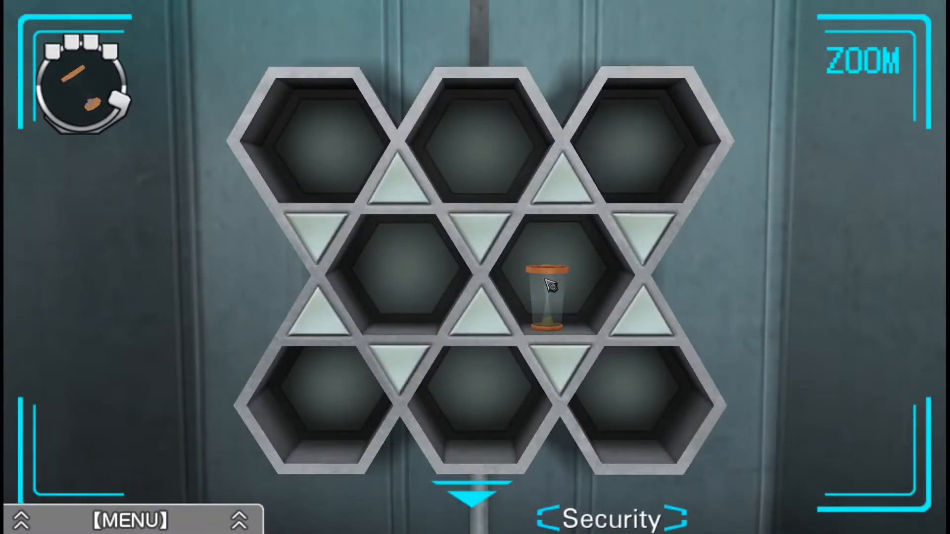
Take the remaining yellow-sand hourglass, leaving the shelf empty, and return
click(546, 297)
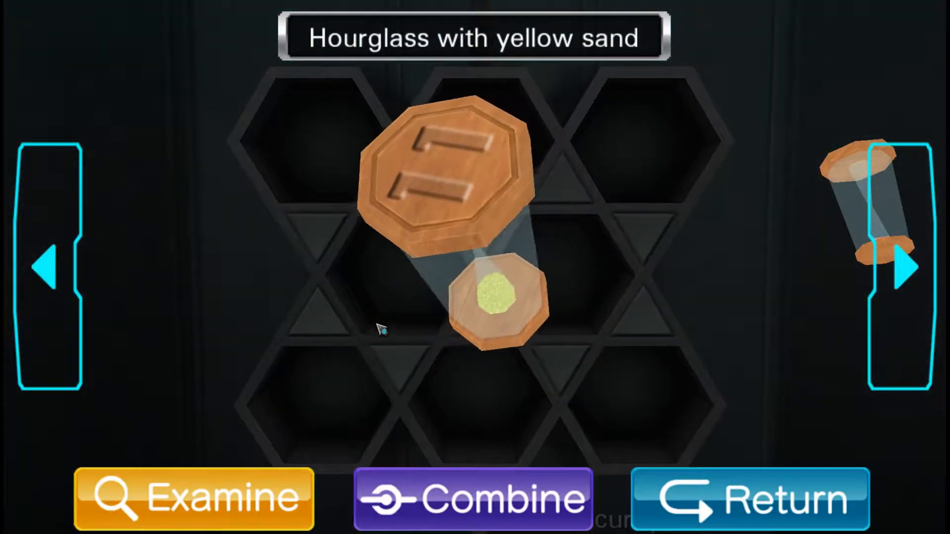
click(194, 499)
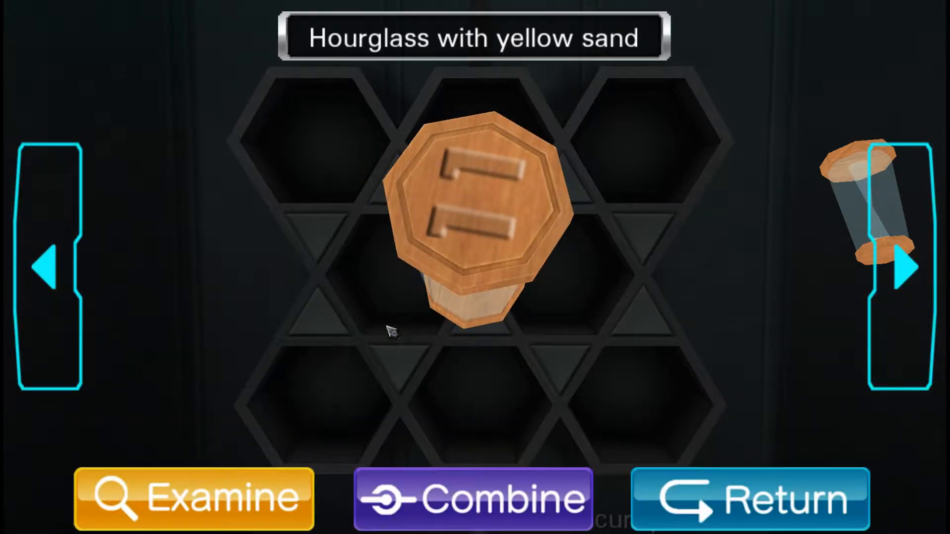
click(750, 499)
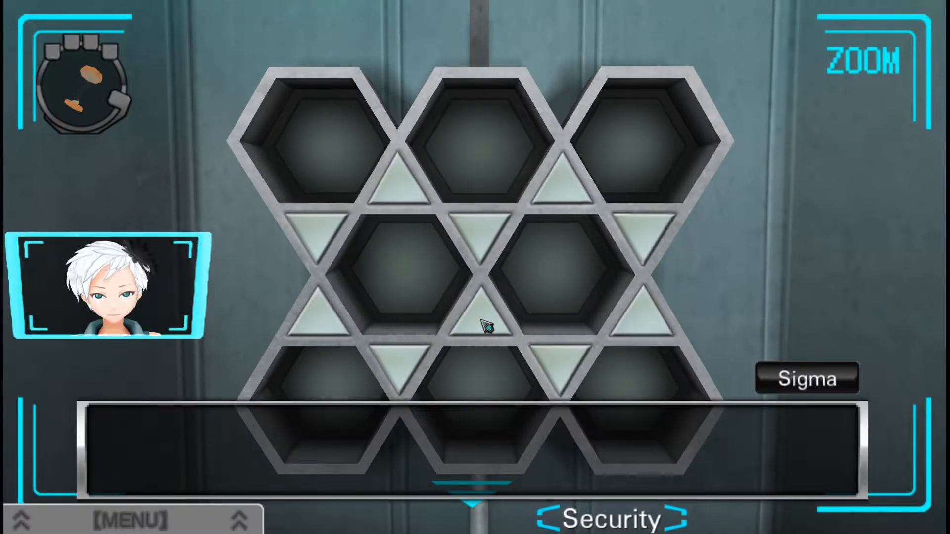
click(485, 328)
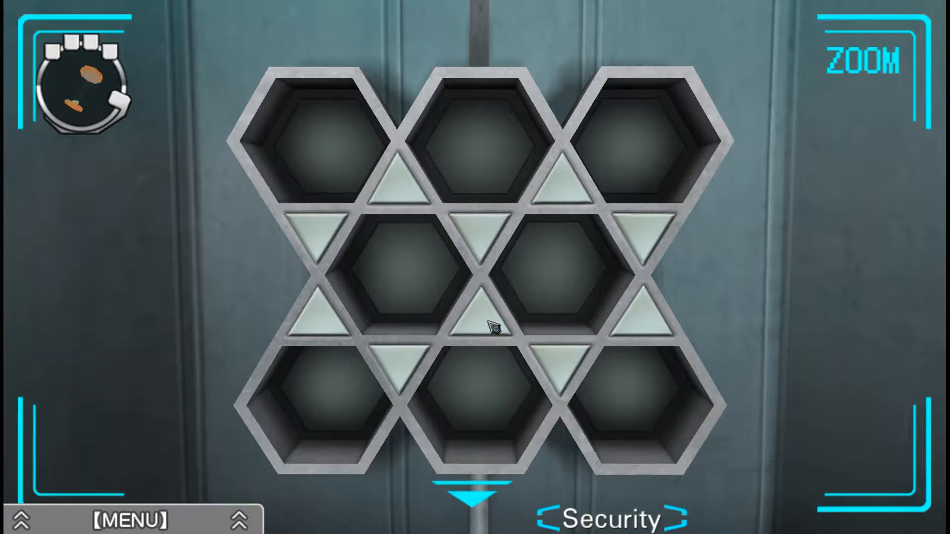
mouse_move(471, 352)
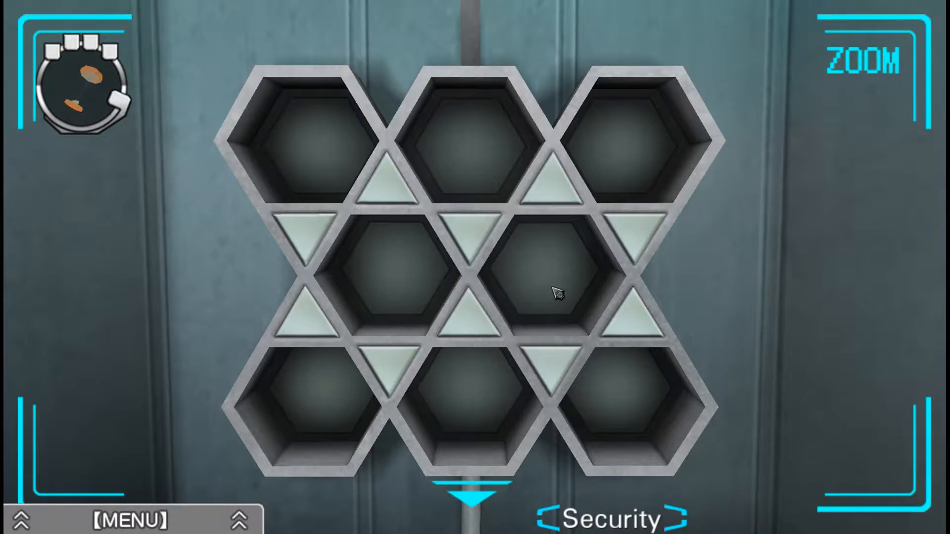
mouse_move(593, 346)
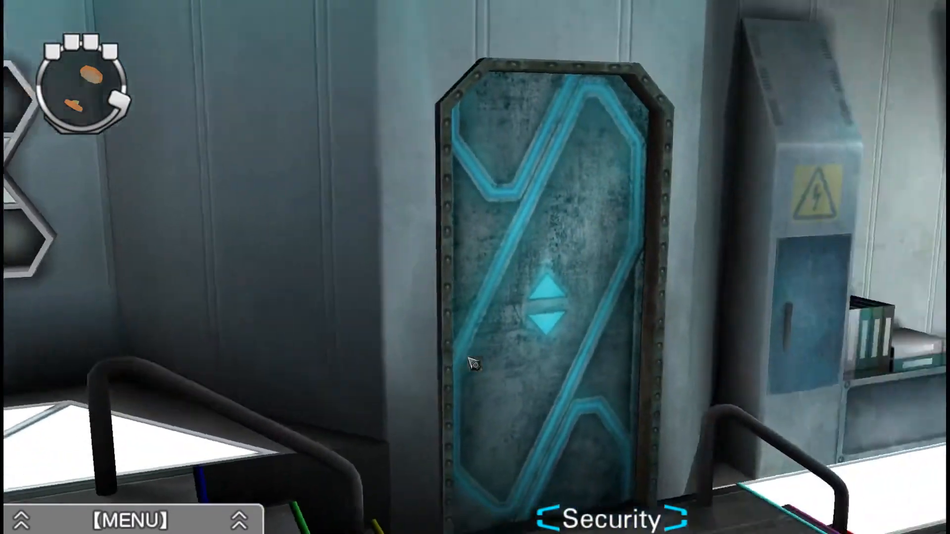
Flip the top-right, middle-right, middle-left and bottom-middle switches so all nine show green
click(545, 303)
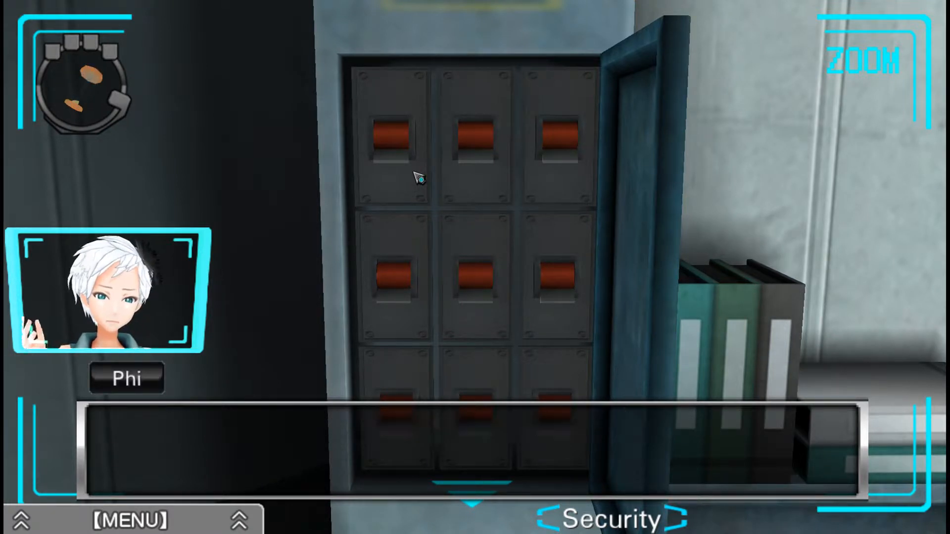
click(393, 139)
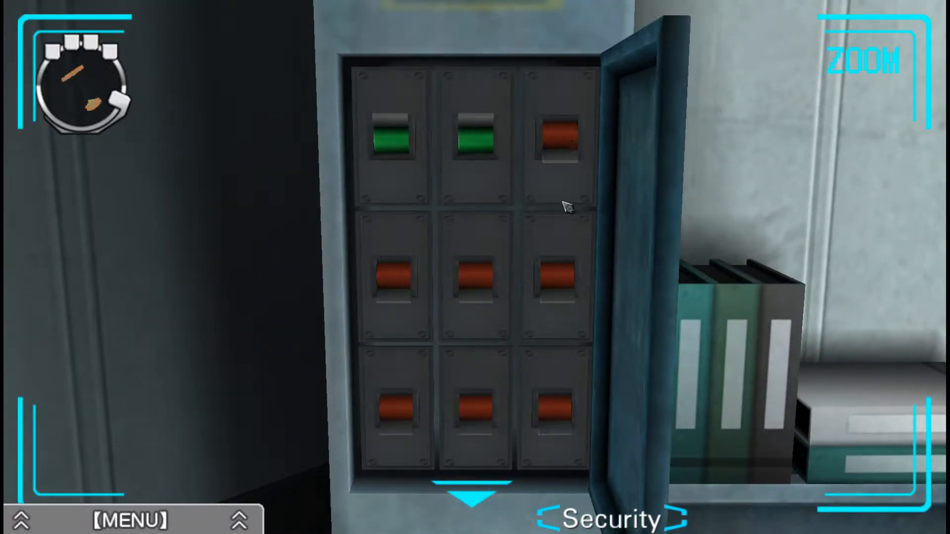
click(558, 140)
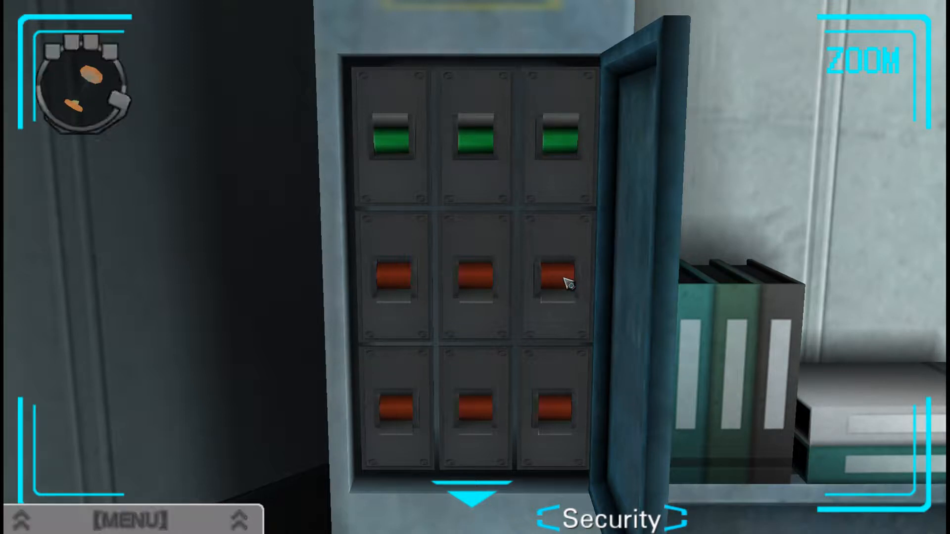
click(554, 283)
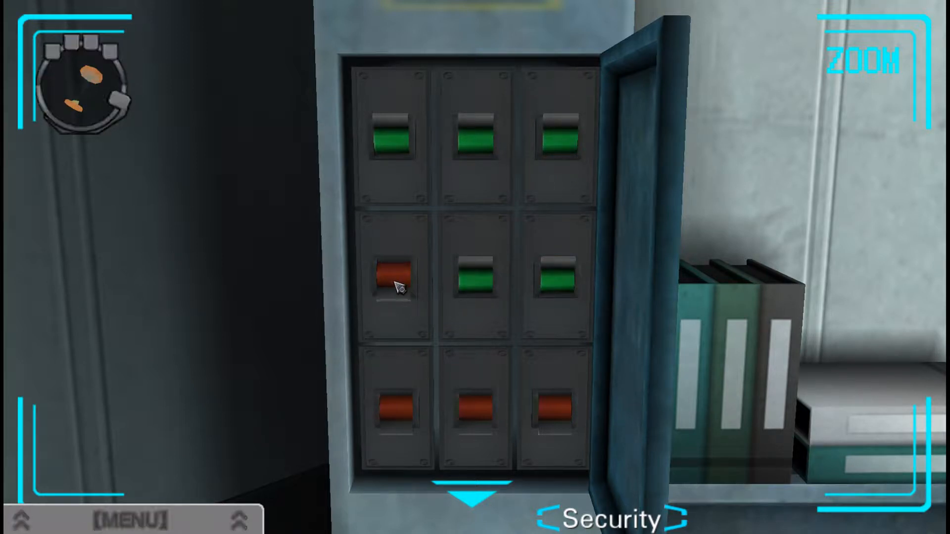
click(393, 279)
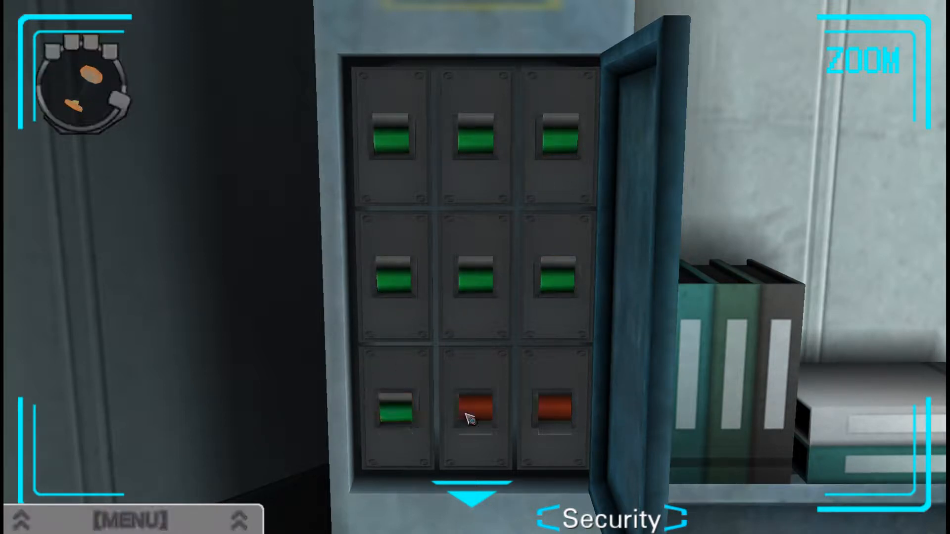
click(472, 417)
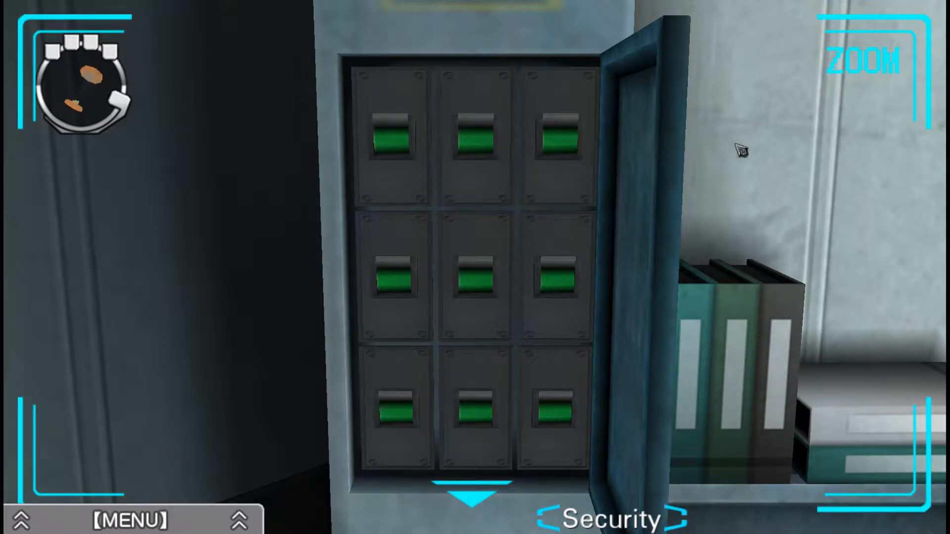
mouse_move(482, 257)
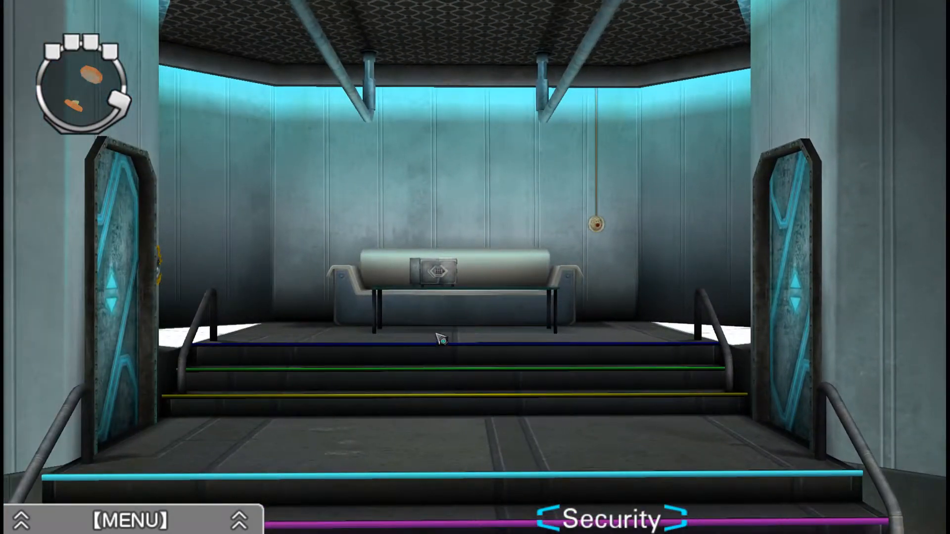
Examine the safe by the sofa and zoom onto the lion-head medallion above it
click(434, 271)
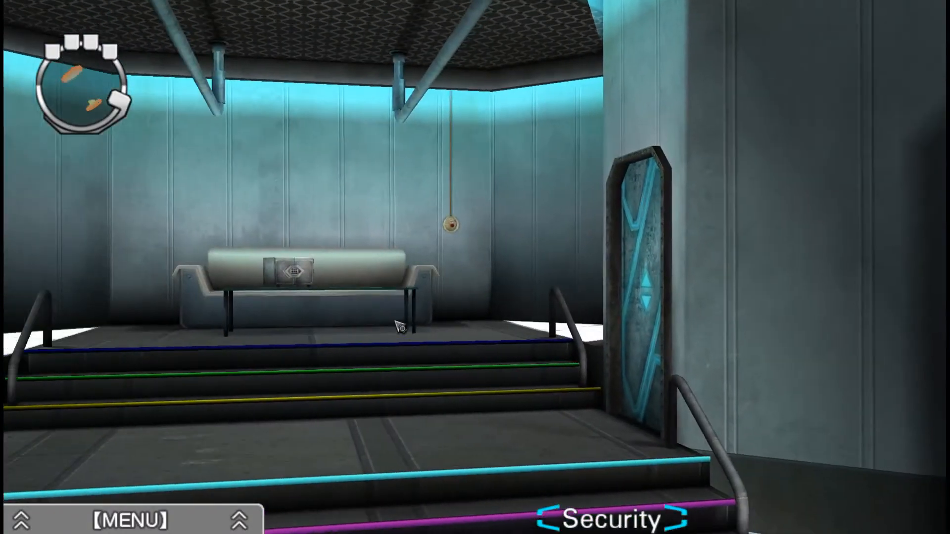
click(293, 271)
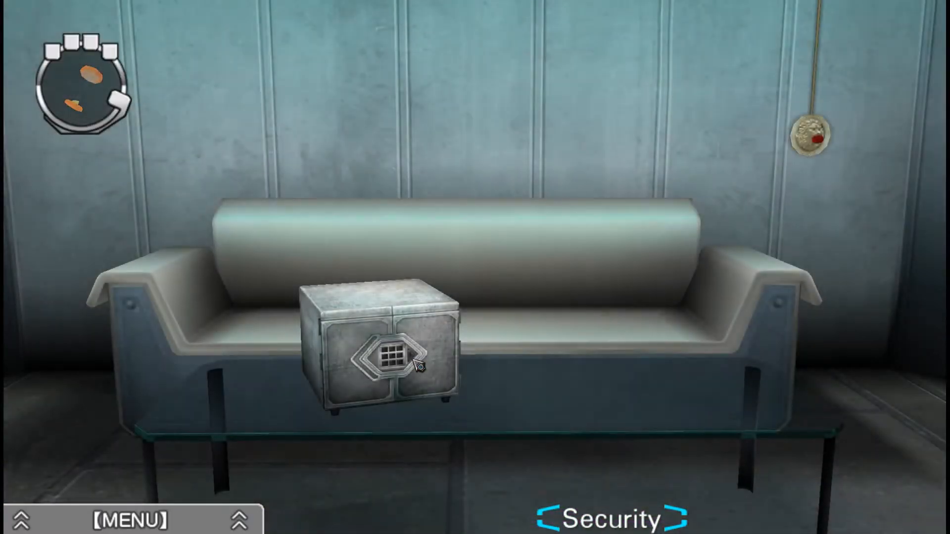
click(376, 357)
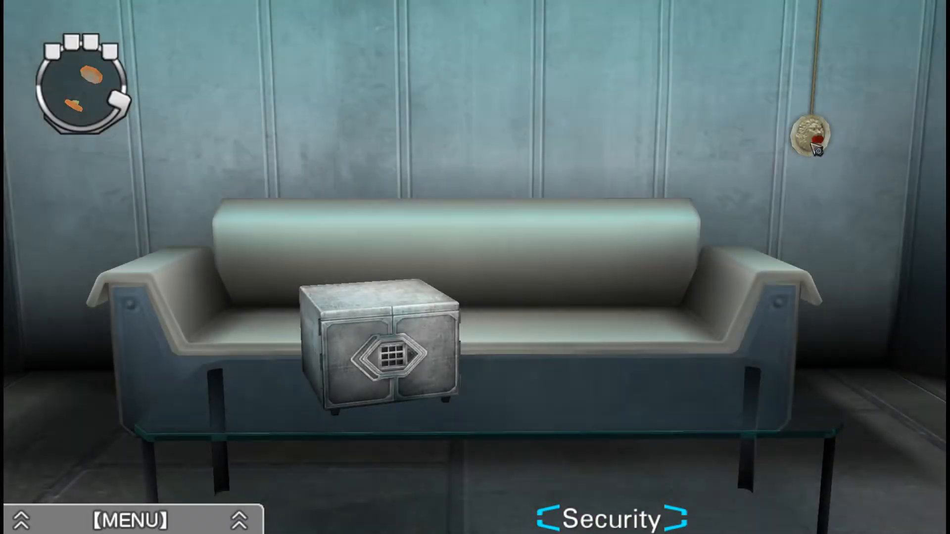
click(814, 127)
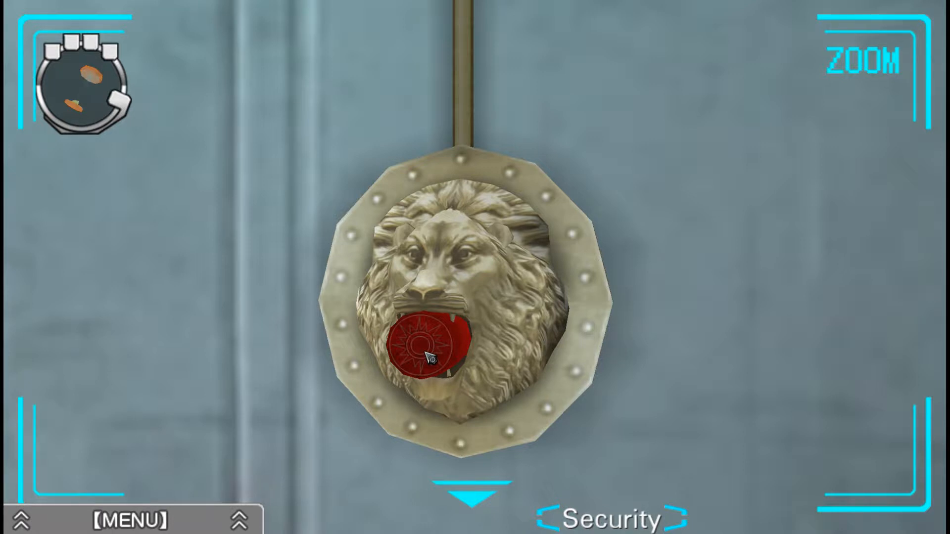
Press the red sun disc in the lion's mouth, turning off the lights to reveal the hexagon grid
click(426, 354)
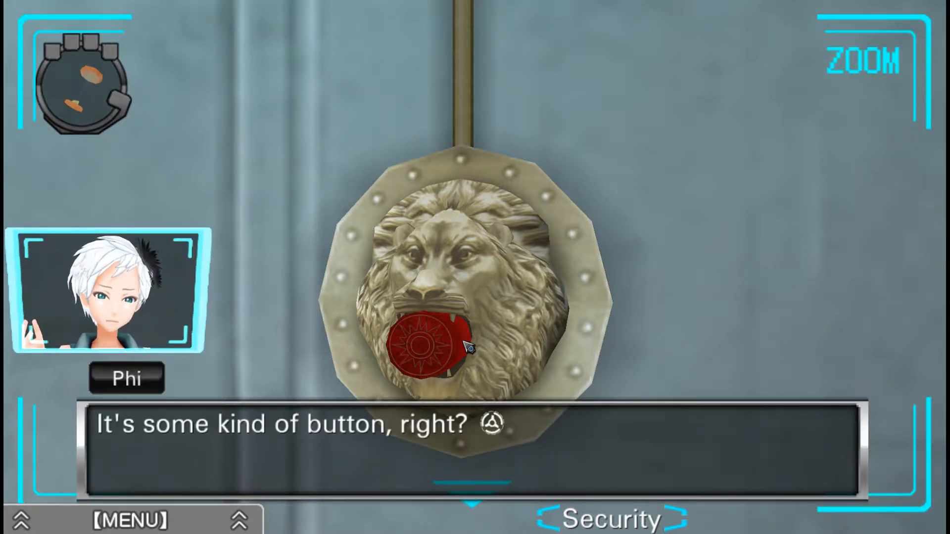
click(474, 433)
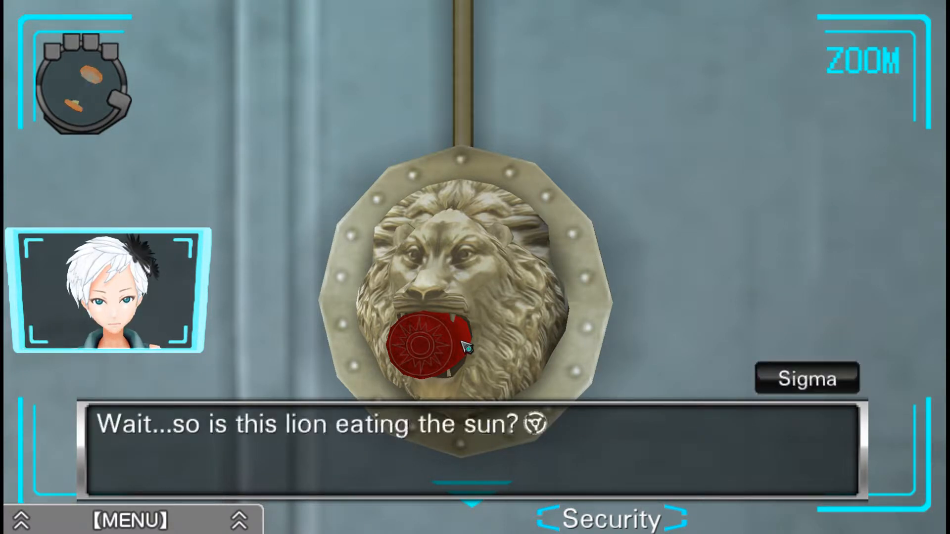
click(460, 424)
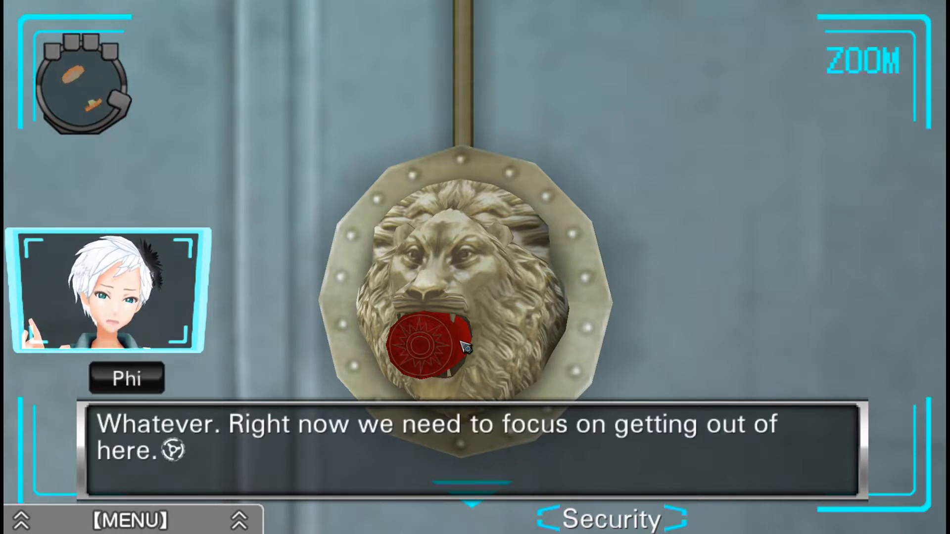
click(473, 437)
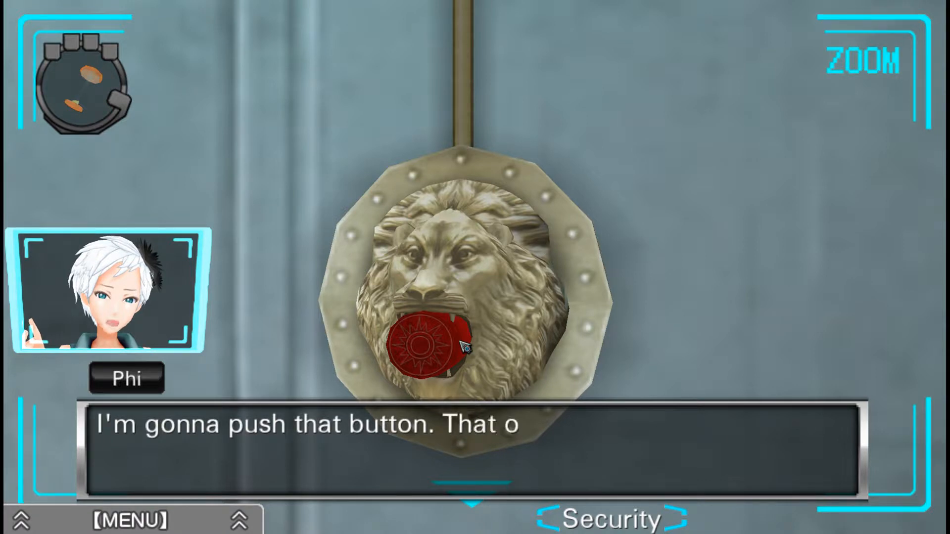
click(473, 425)
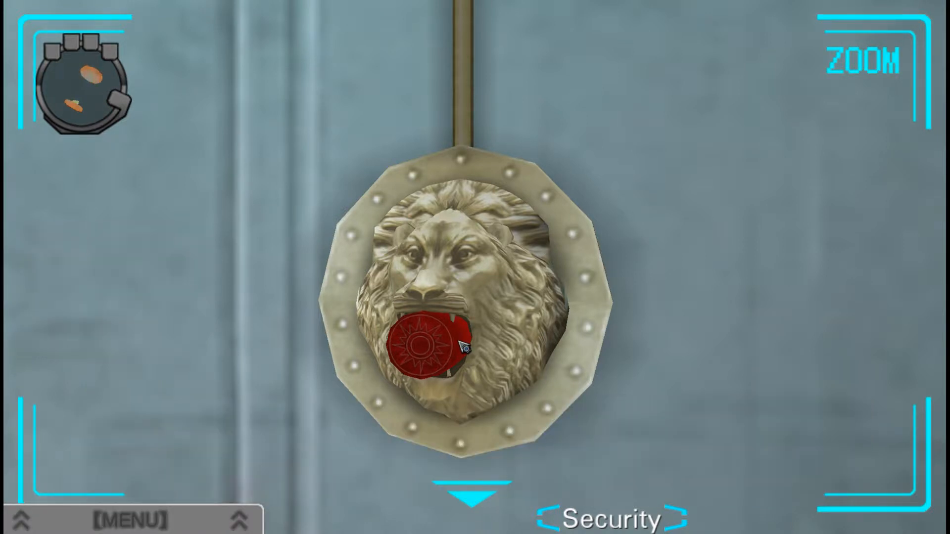
click(445, 334)
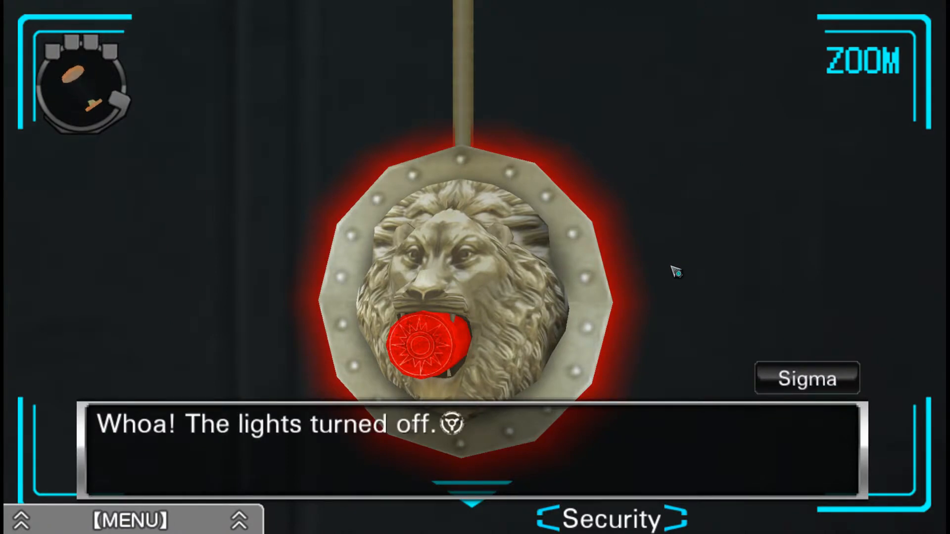
click(473, 425)
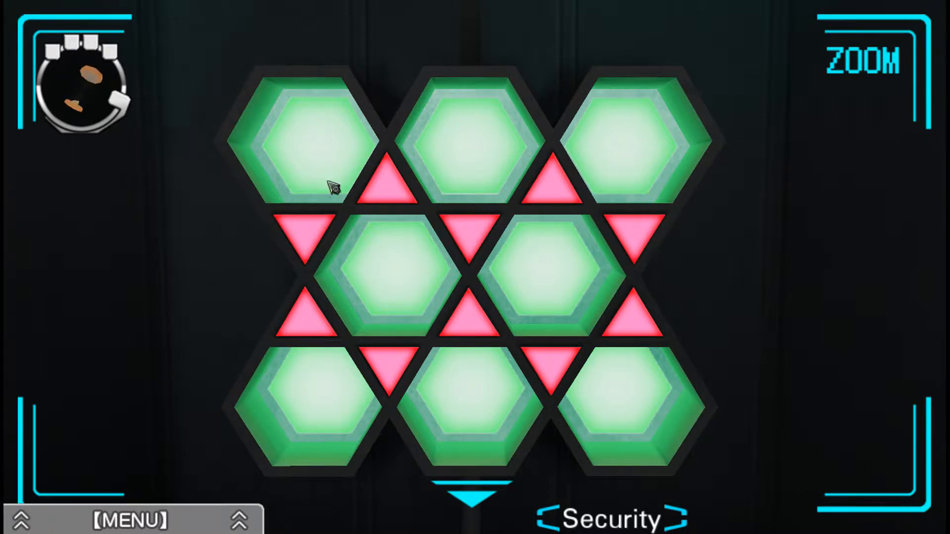
mouse_move(557, 217)
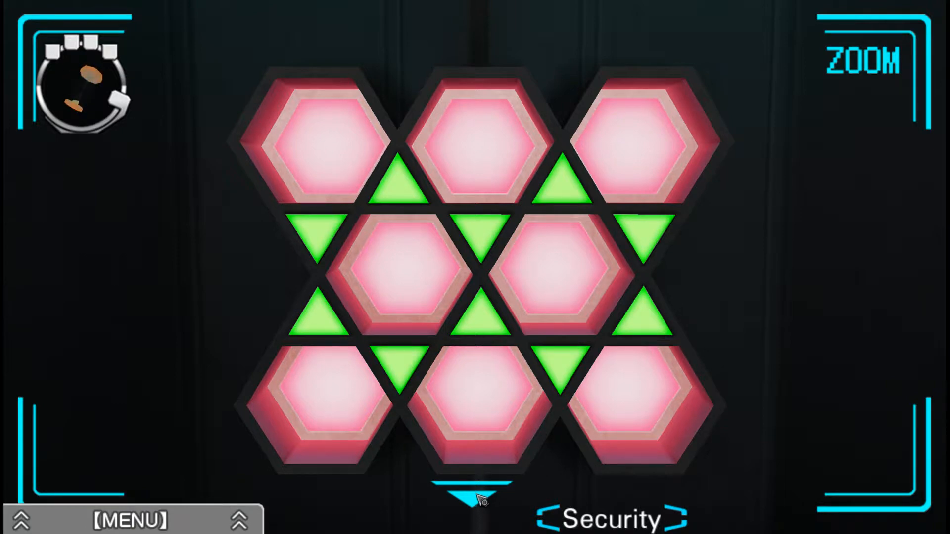
Back out to the darkened room where ESDMAS, ADGB, SGDQNY and TISG glow on the steps
click(473, 496)
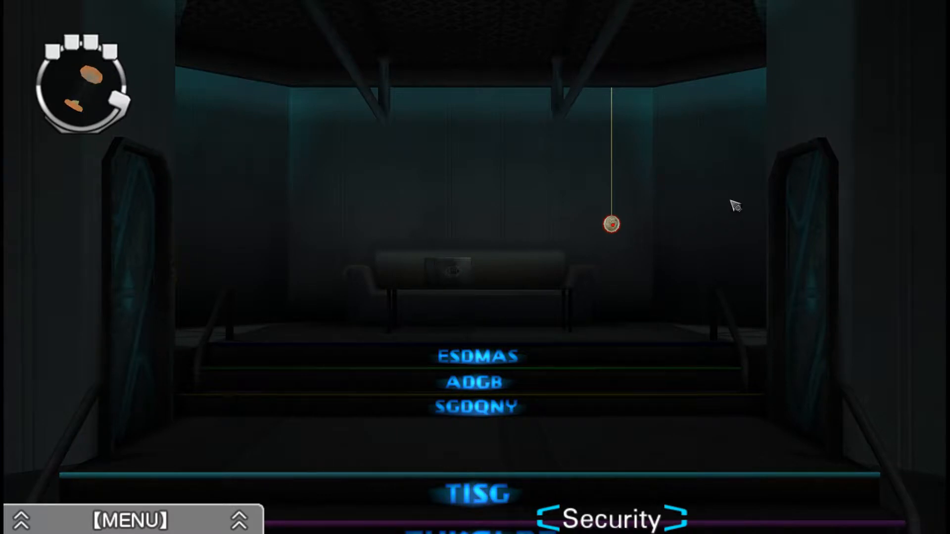
mouse_move(685, 253)
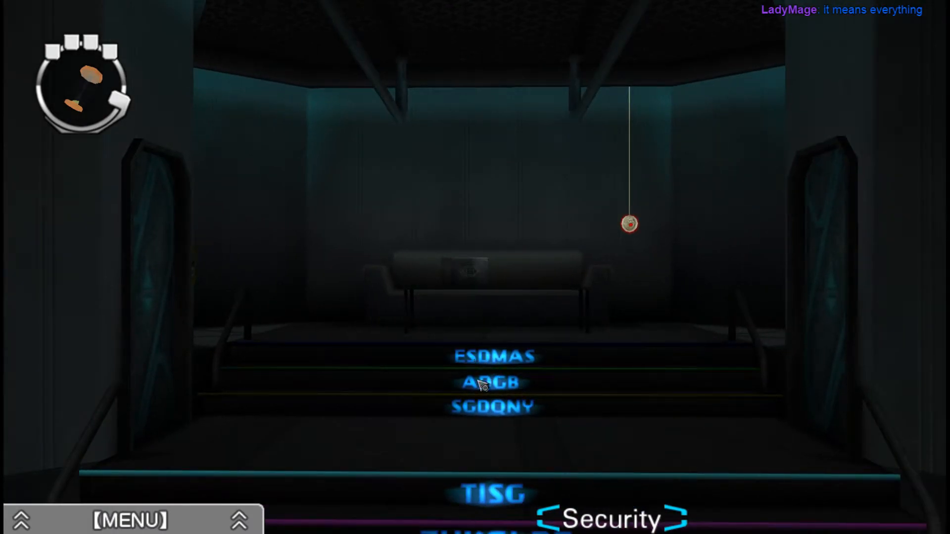
mouse_move(573, 397)
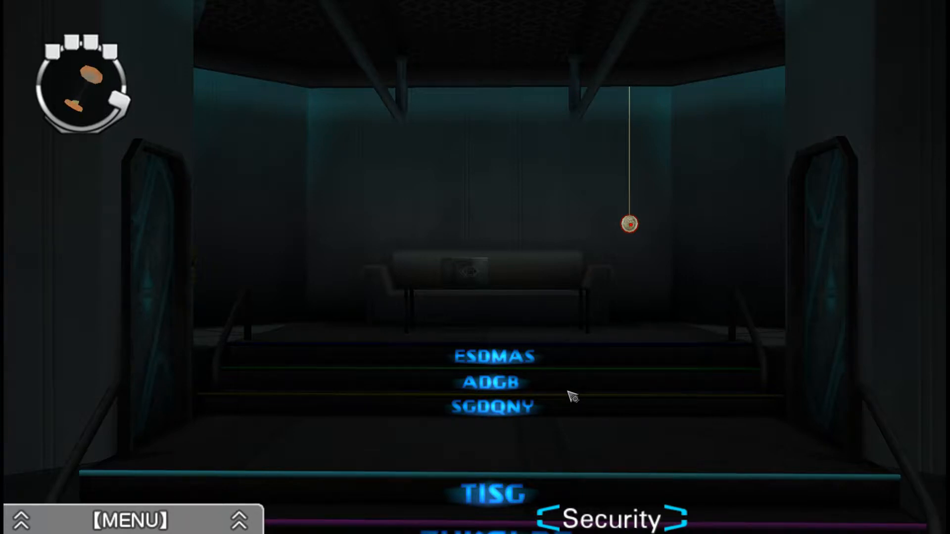
mouse_move(835, 294)
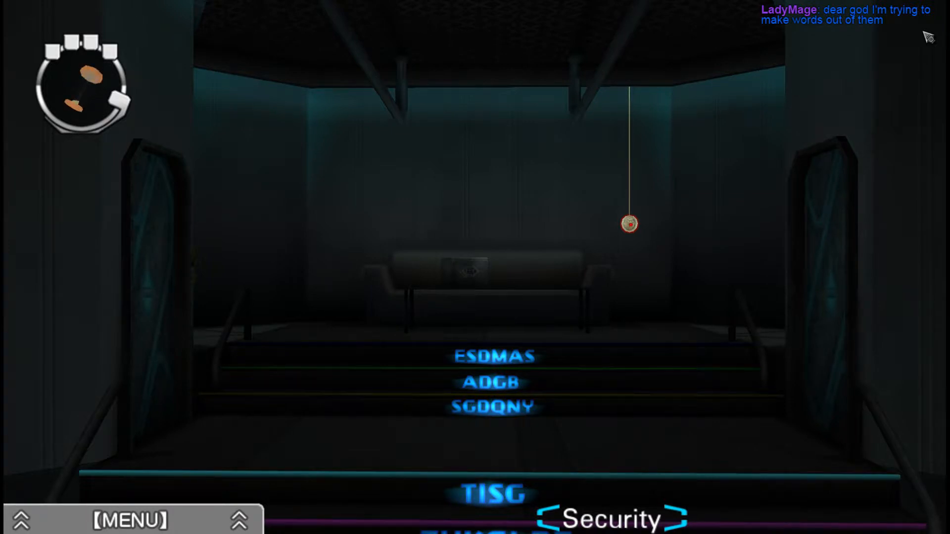
mouse_move(747, 220)
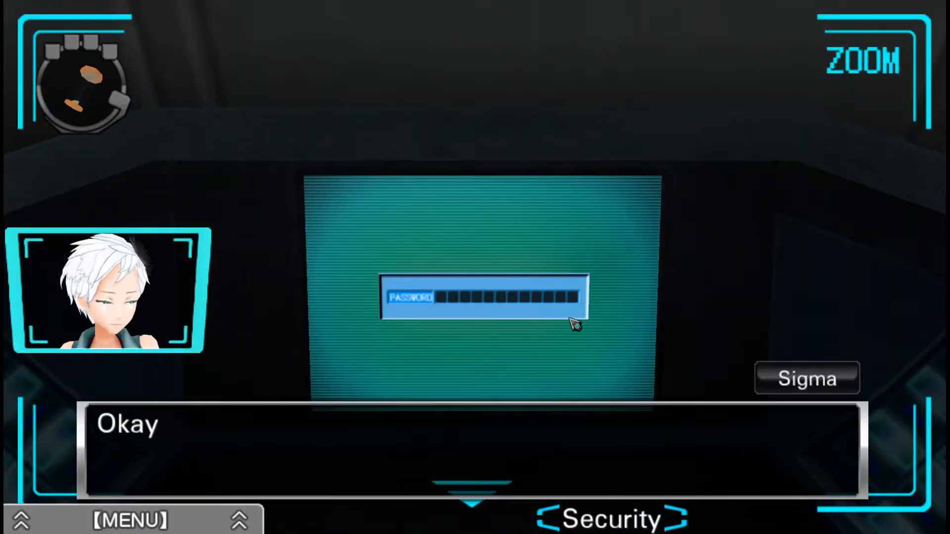
Enter the first letters of a password attempt on the terminal's on-screen keyboard, starting with T
click(483, 297)
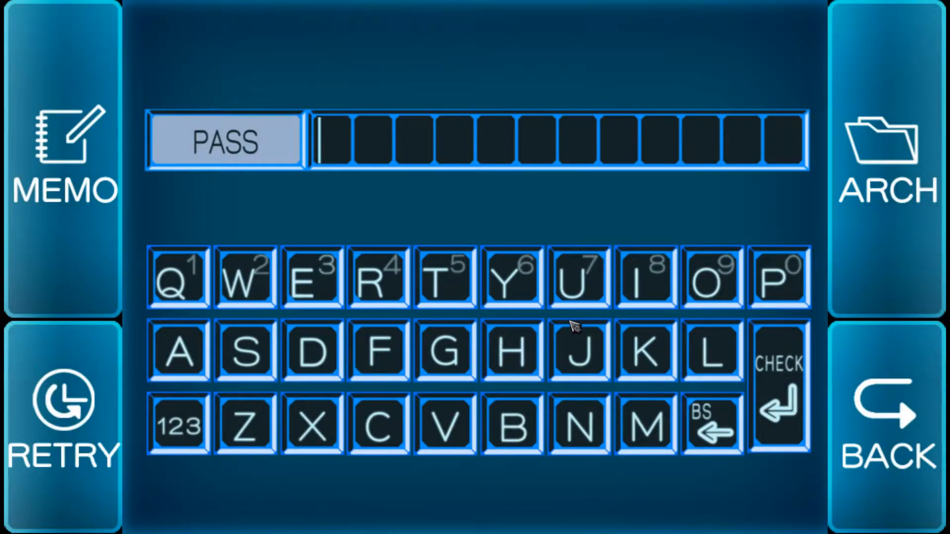
click(445, 279)
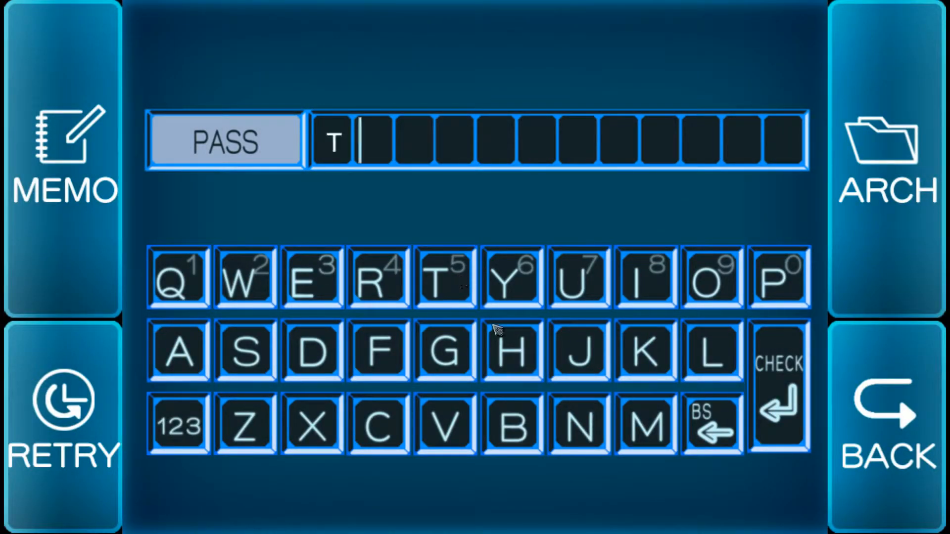
click(644, 423)
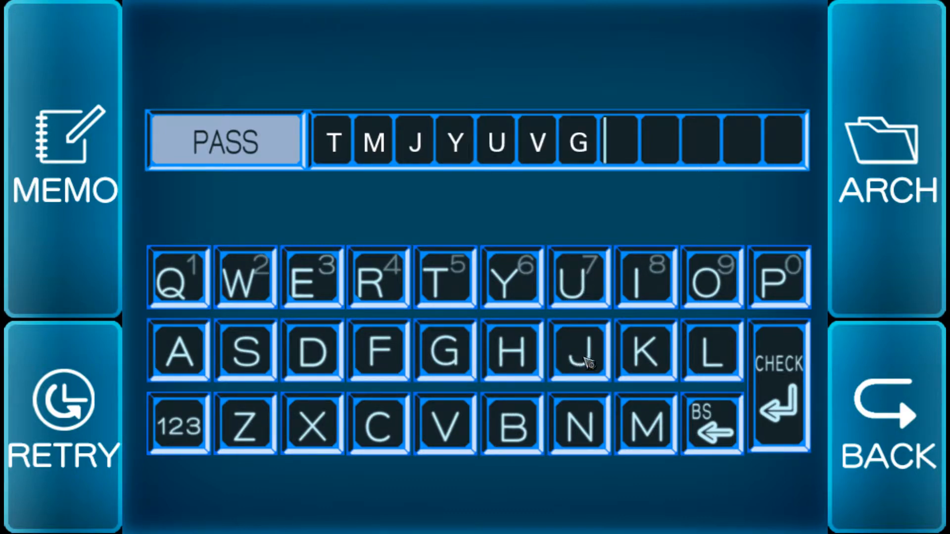
click(780, 391)
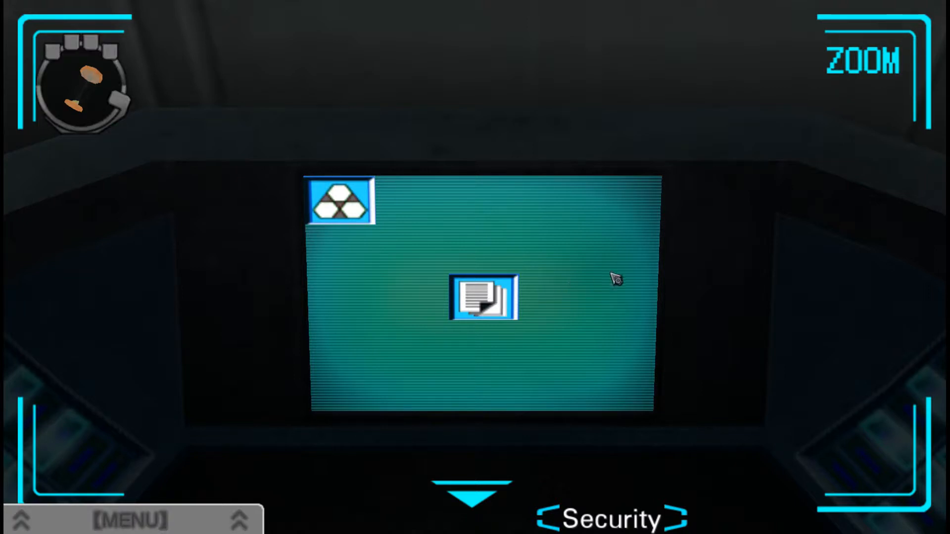
Select the document icon on the unlocked terminal desktop
click(483, 299)
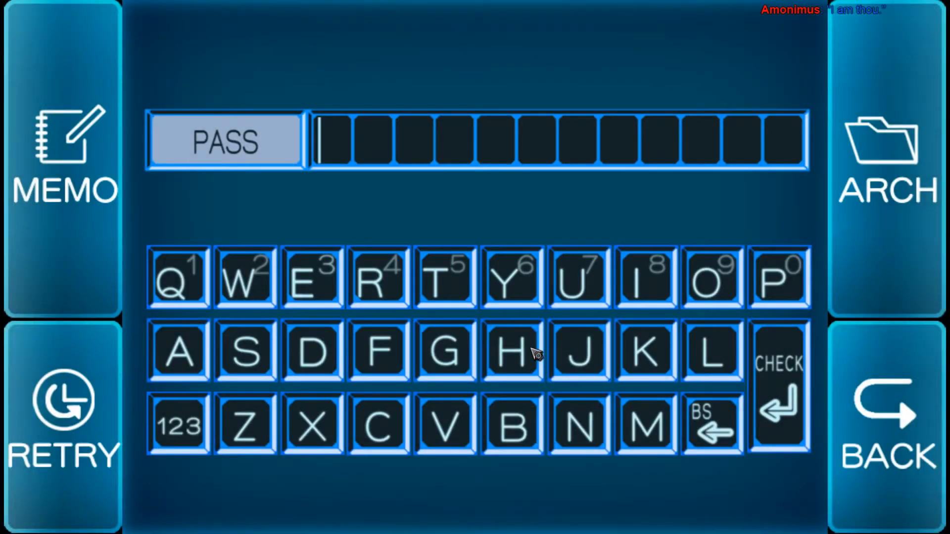
Leave the empty password keyboard with BACK, returning to the terminal's desktop icons
click(178, 353)
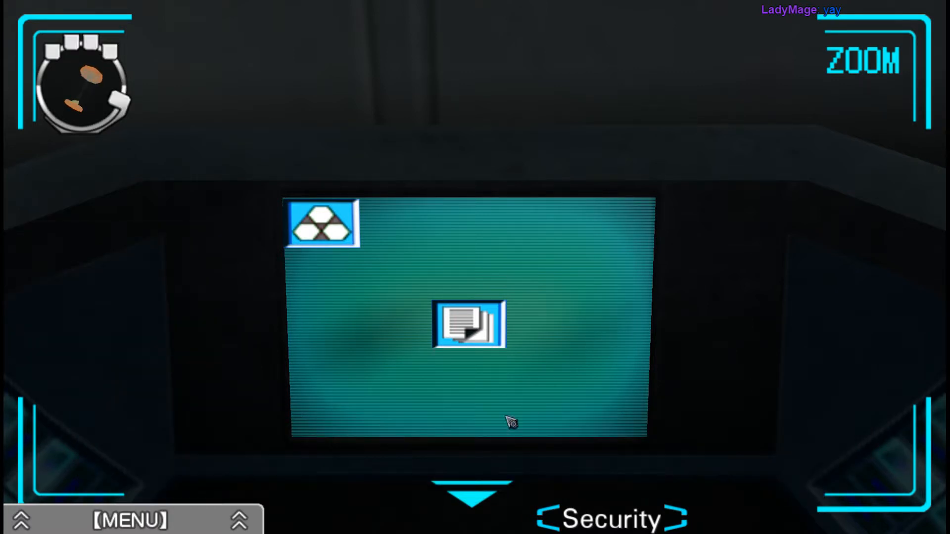
Step back from the monitor and head toward the wall of camera feeds
click(863, 62)
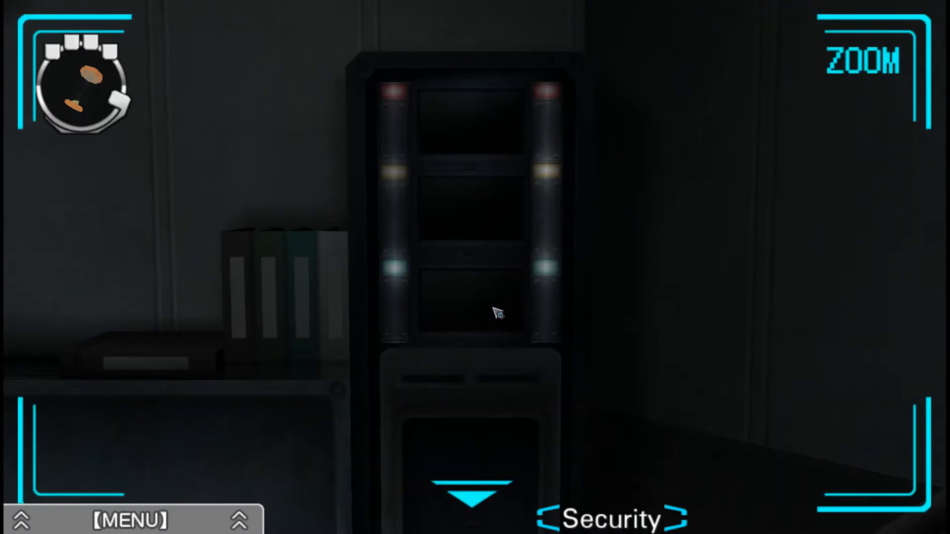
click(472, 489)
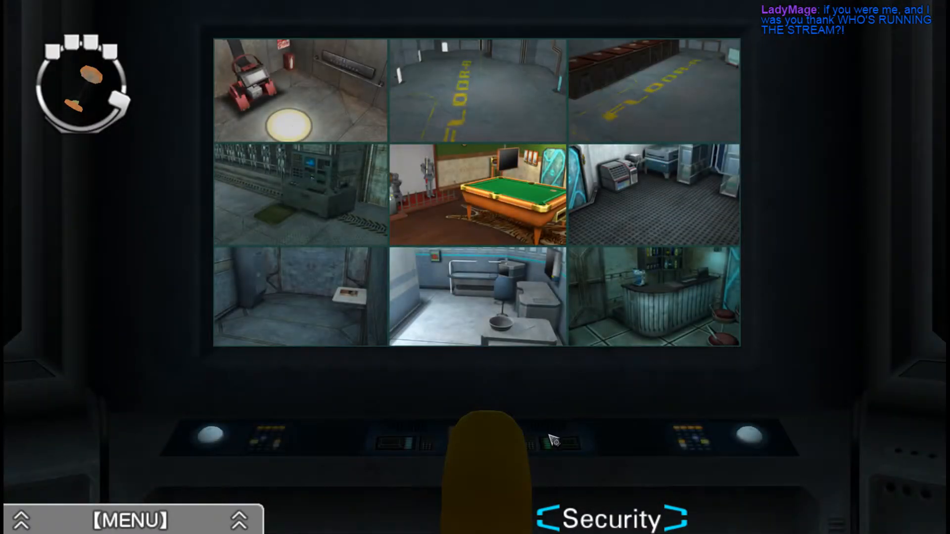
Approach the nine-screen surveillance wall above the control desk
click(477, 195)
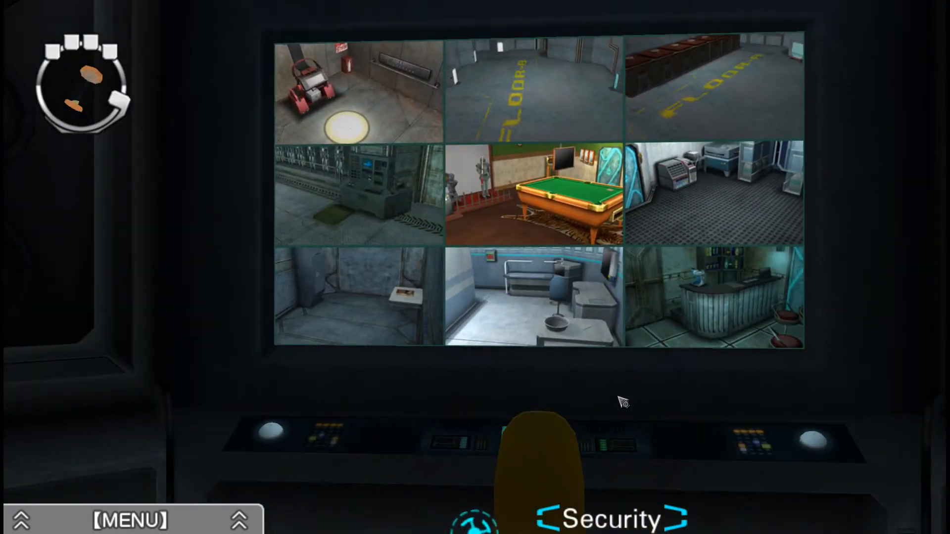
click(533, 194)
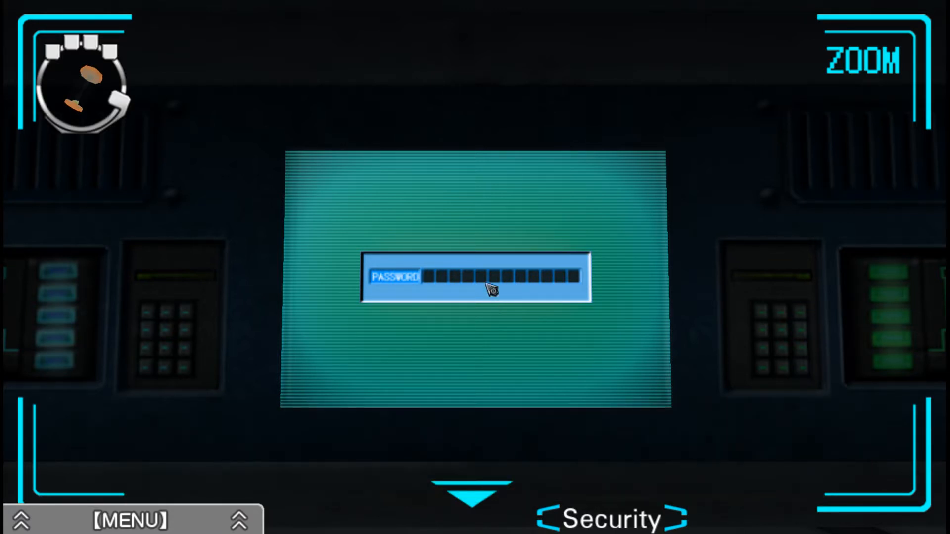
click(476, 277)
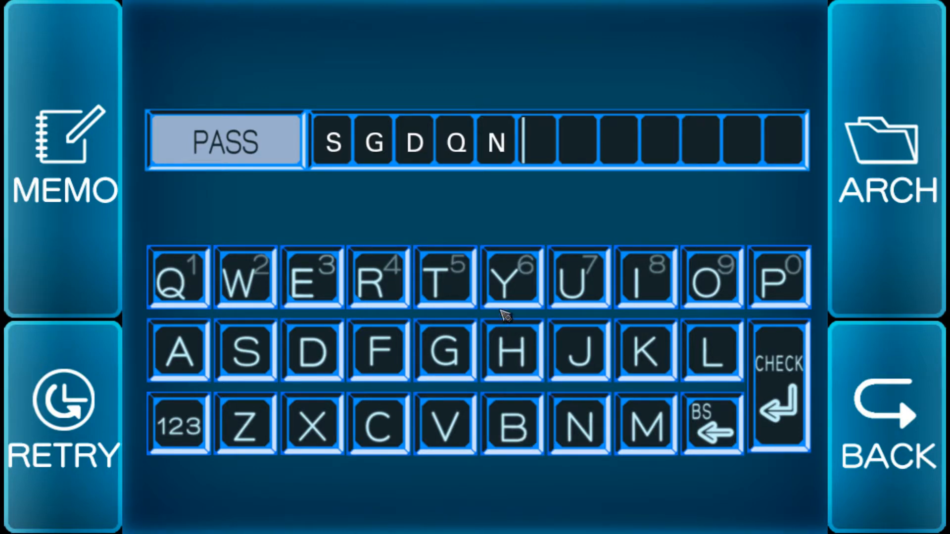
click(781, 394)
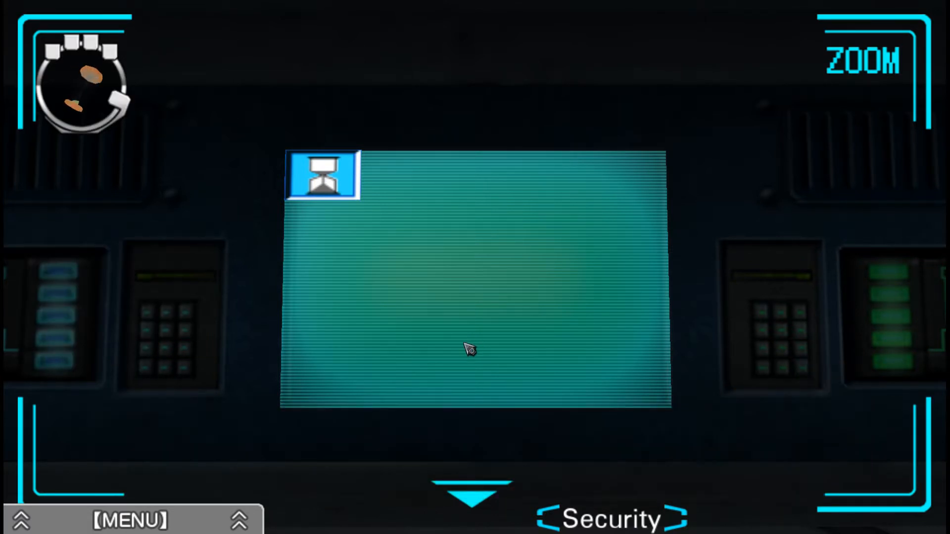
Launch the hourglass program on the security terminal
click(322, 177)
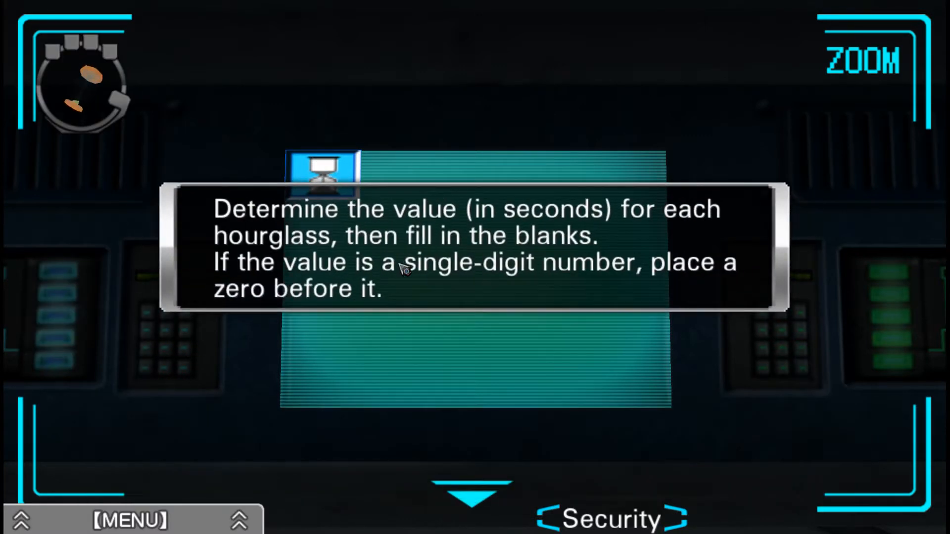
mouse_move(522, 309)
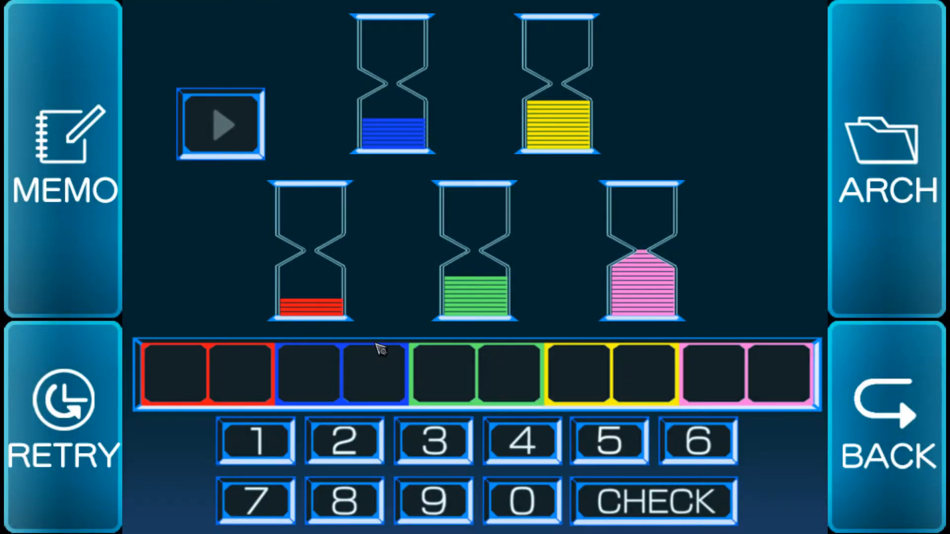
mouse_move(330, 318)
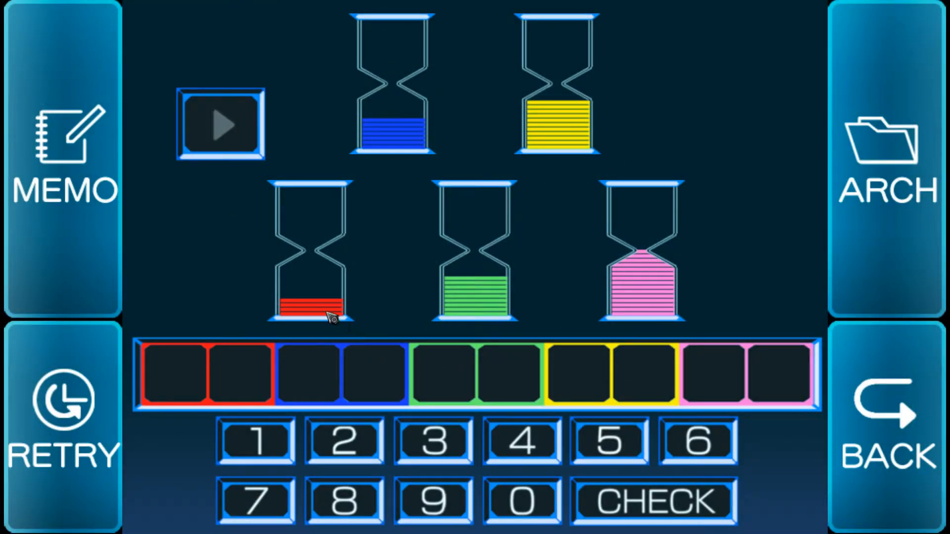
mouse_move(428, 200)
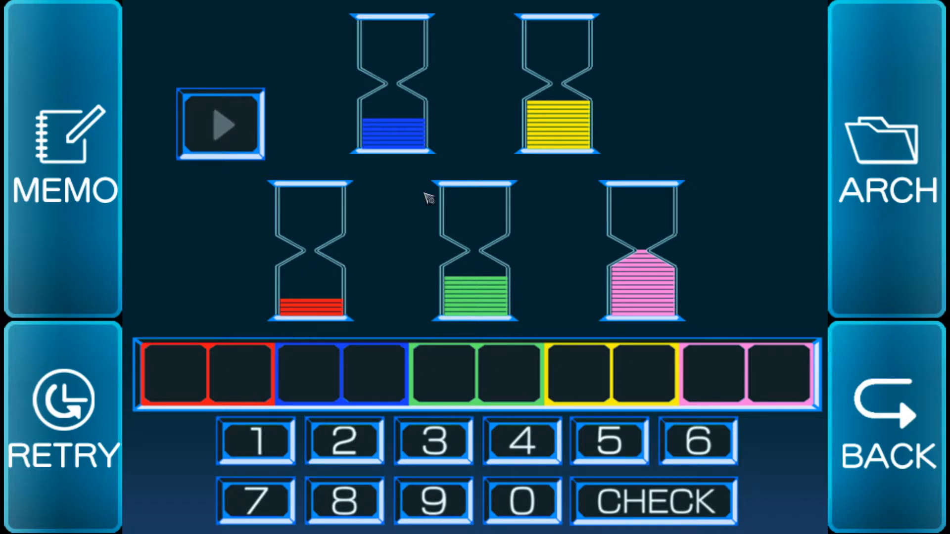
mouse_move(482, 151)
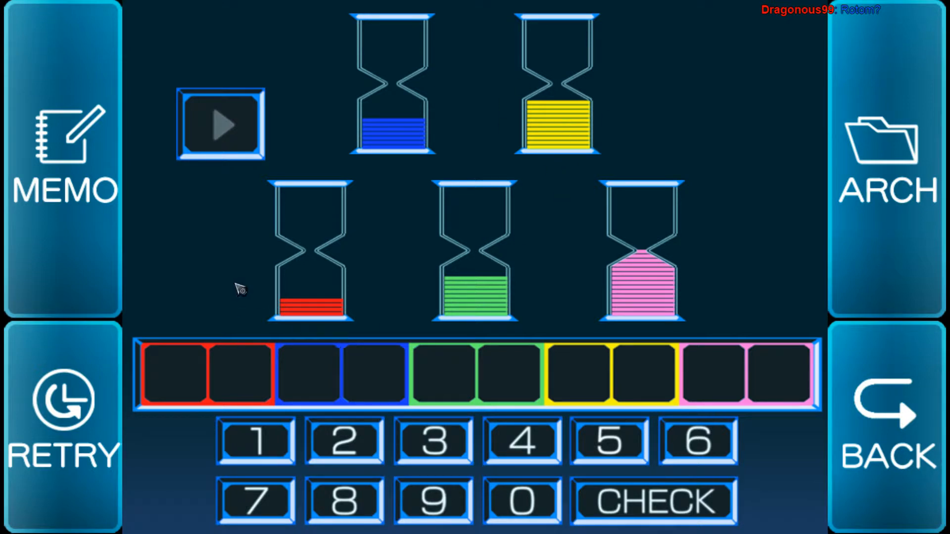
mouse_move(642, 258)
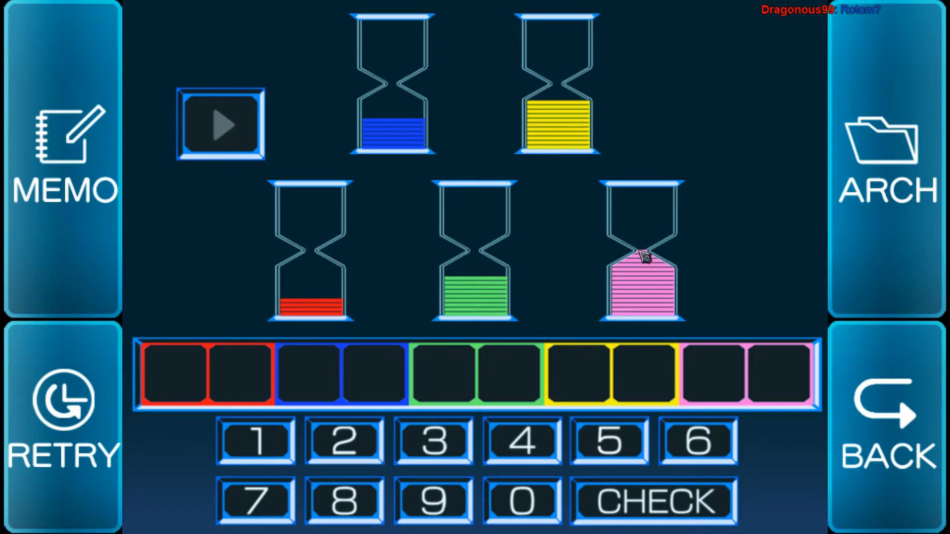
mouse_move(609, 290)
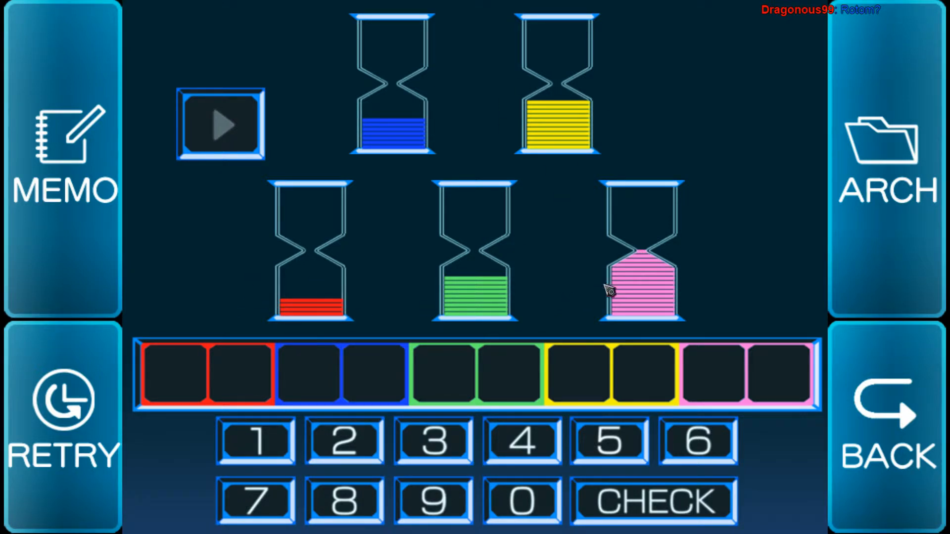
mouse_move(401, 306)
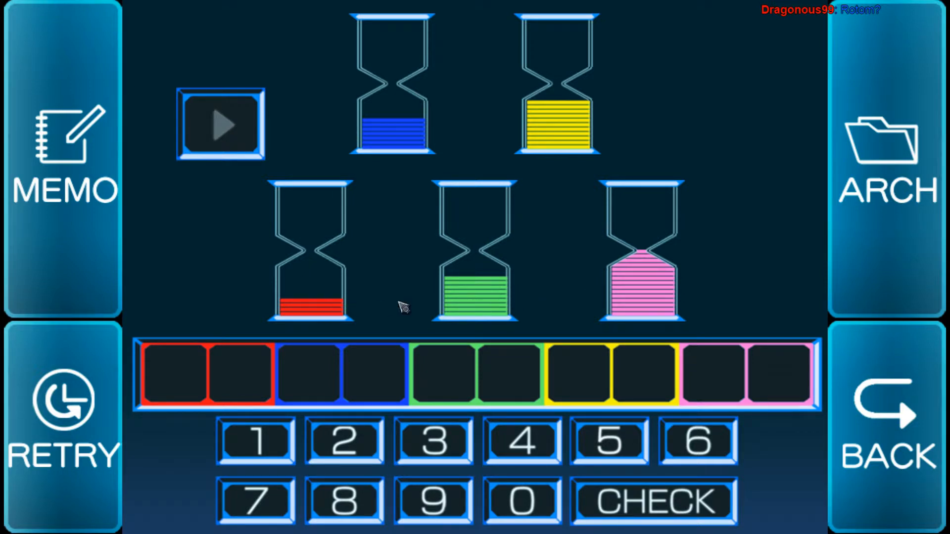
mouse_move(465, 303)
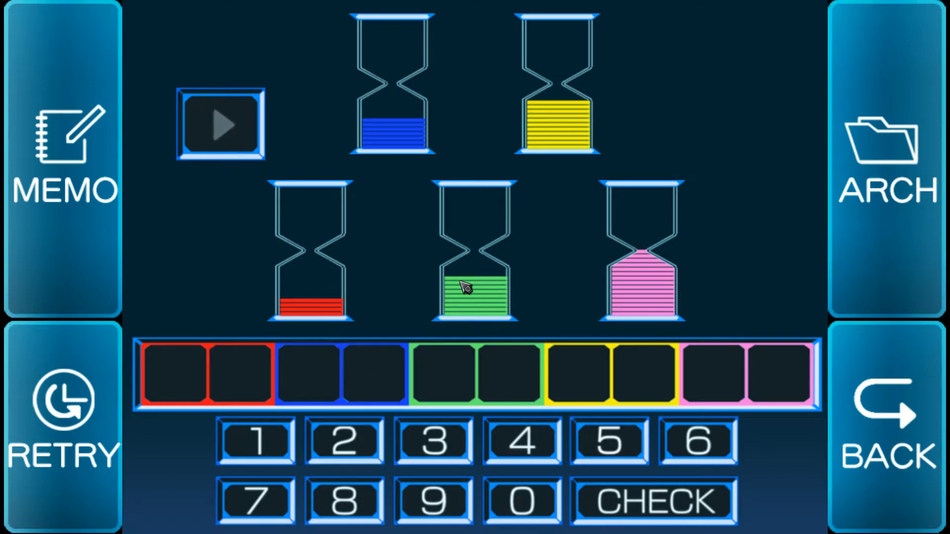
mouse_move(412, 166)
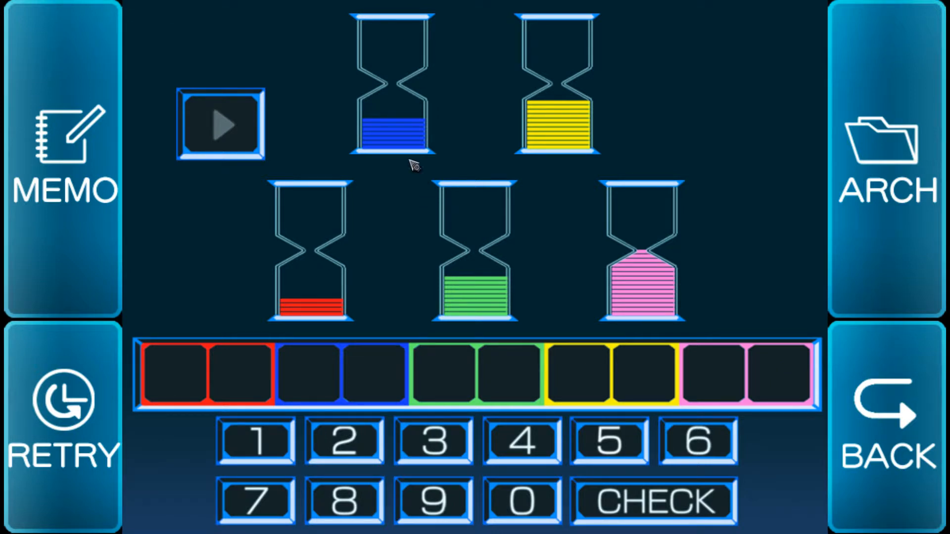
mouse_move(426, 143)
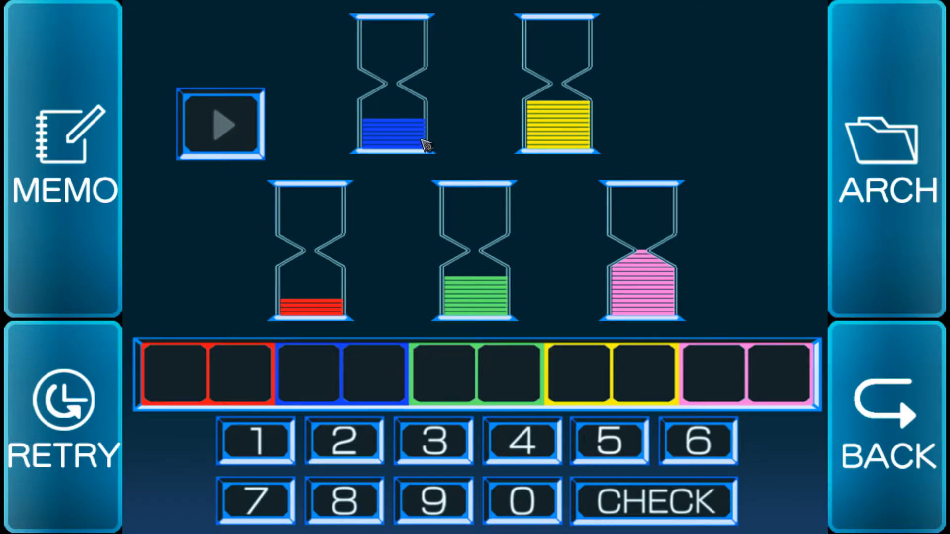
mouse_move(424, 128)
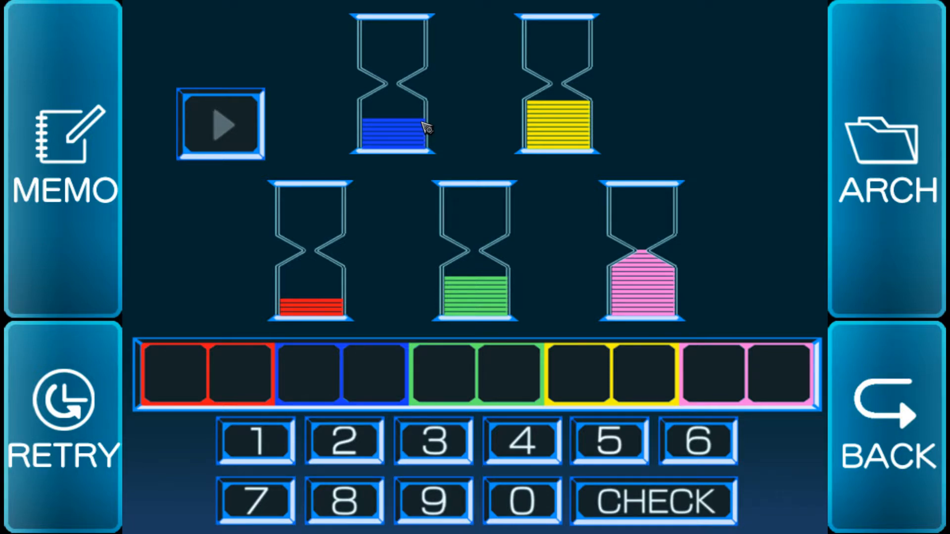
mouse_move(646, 315)
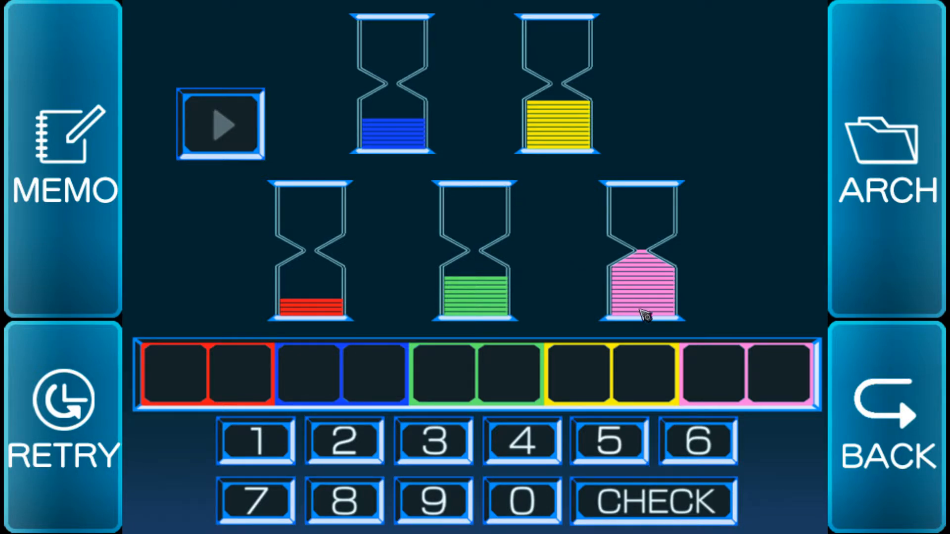
mouse_move(648, 309)
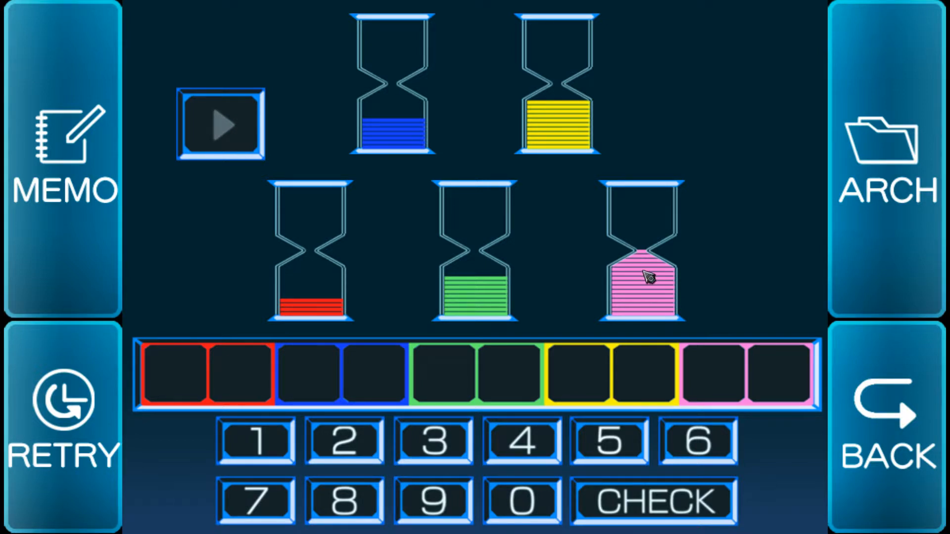
mouse_move(645, 257)
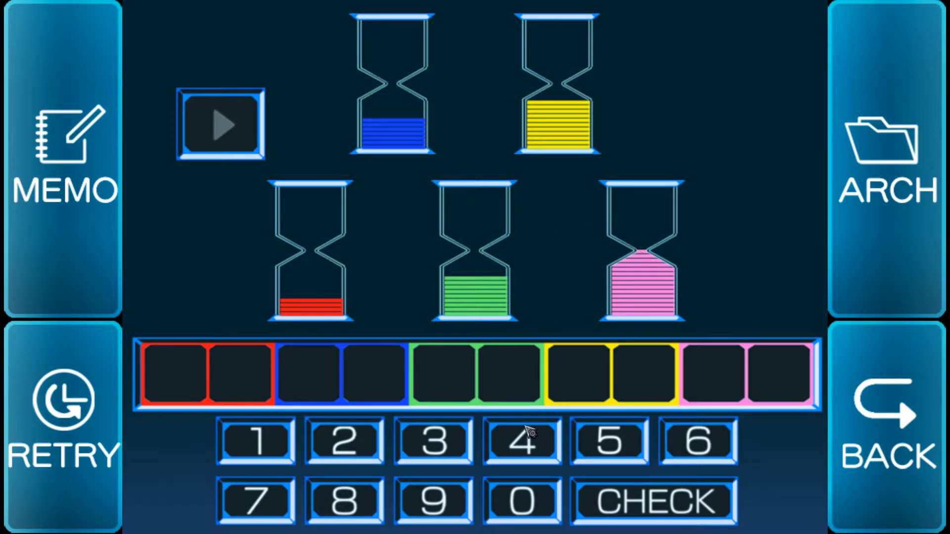
Enter the hourglass values 04, 07, 09, 11 and the pink value to reveal the monitor icon
click(523, 441)
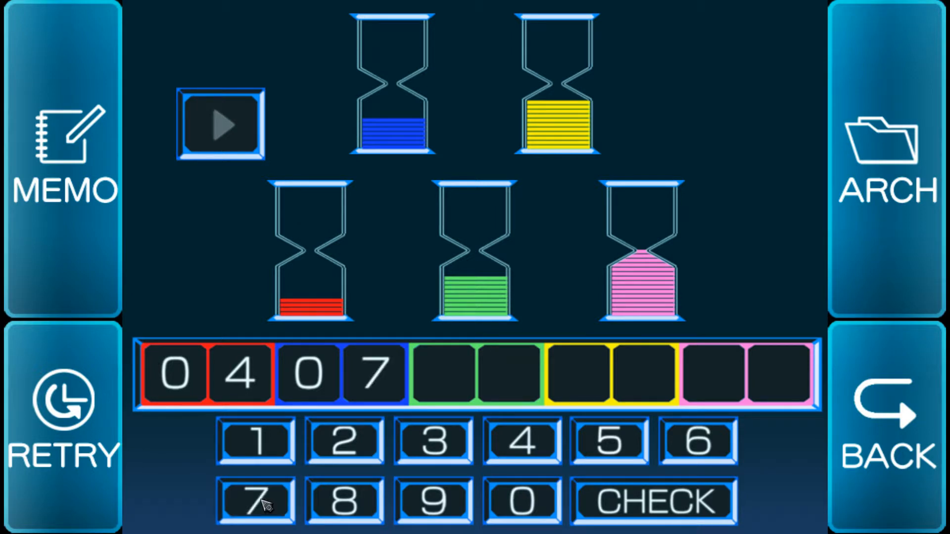
click(521, 500)
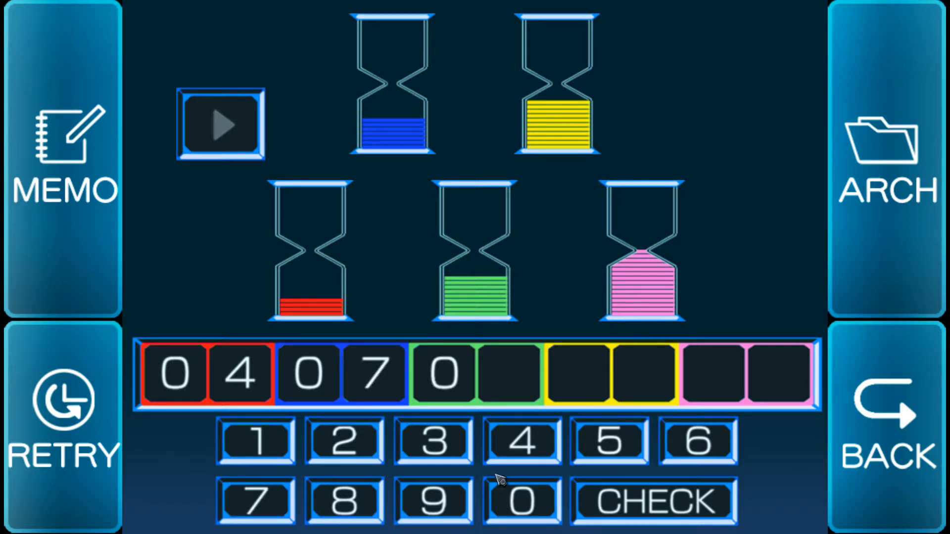
click(431, 501)
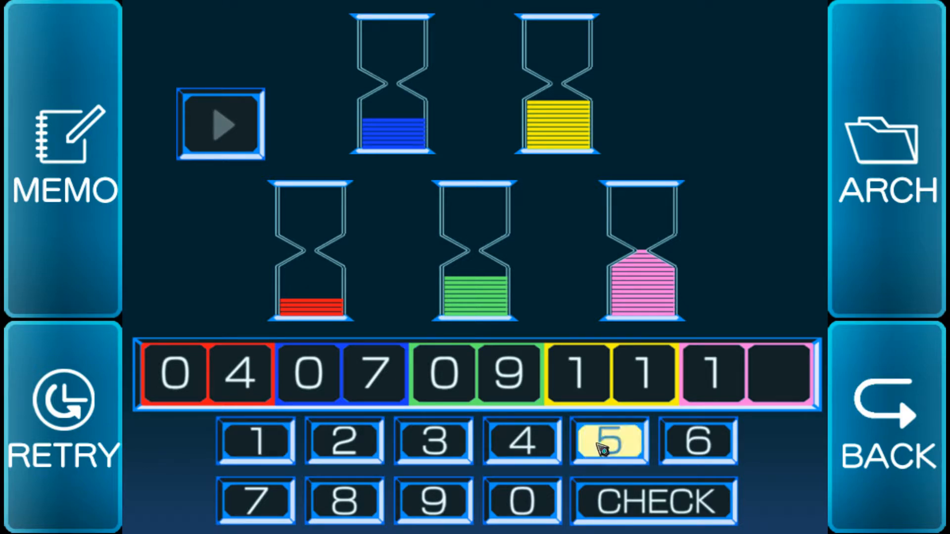
click(654, 501)
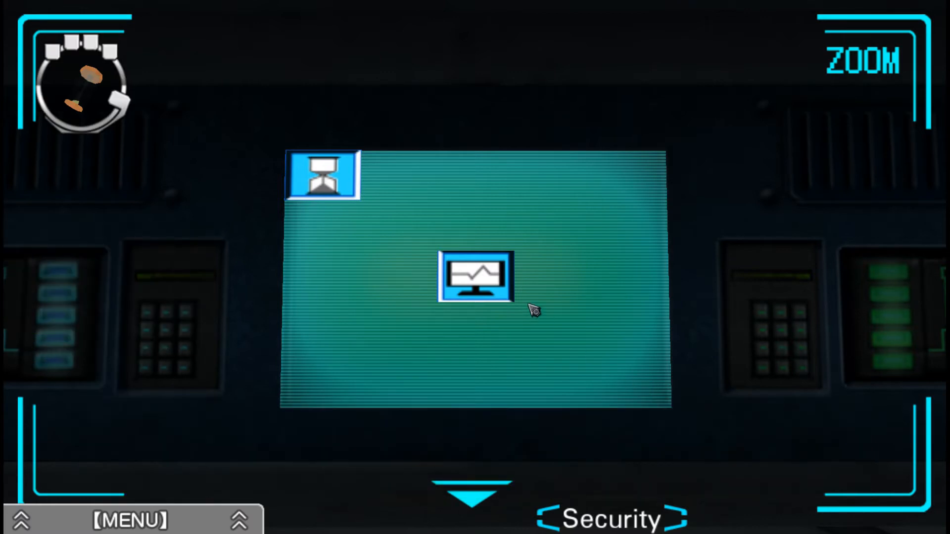
Start the newly appeared word-grid program and advance the dialogue into the puzzle
click(475, 277)
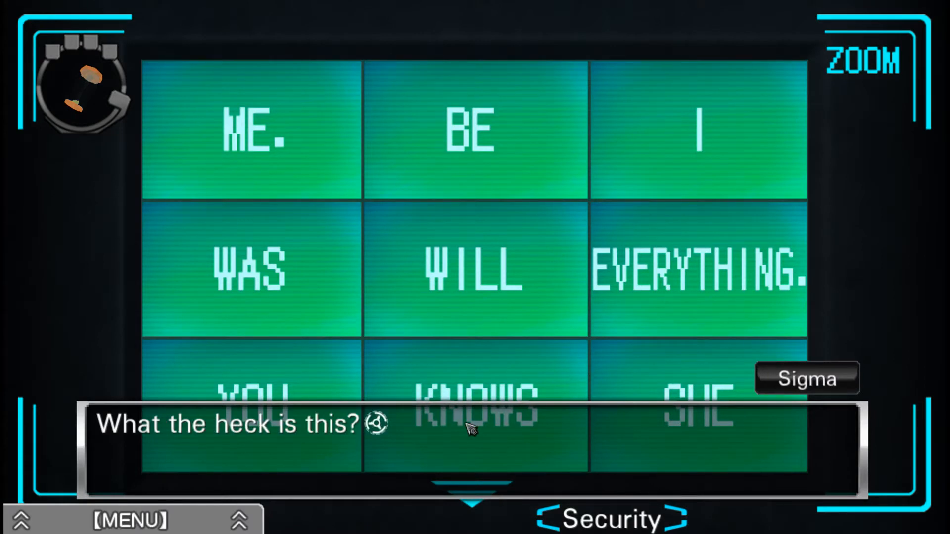
click(474, 424)
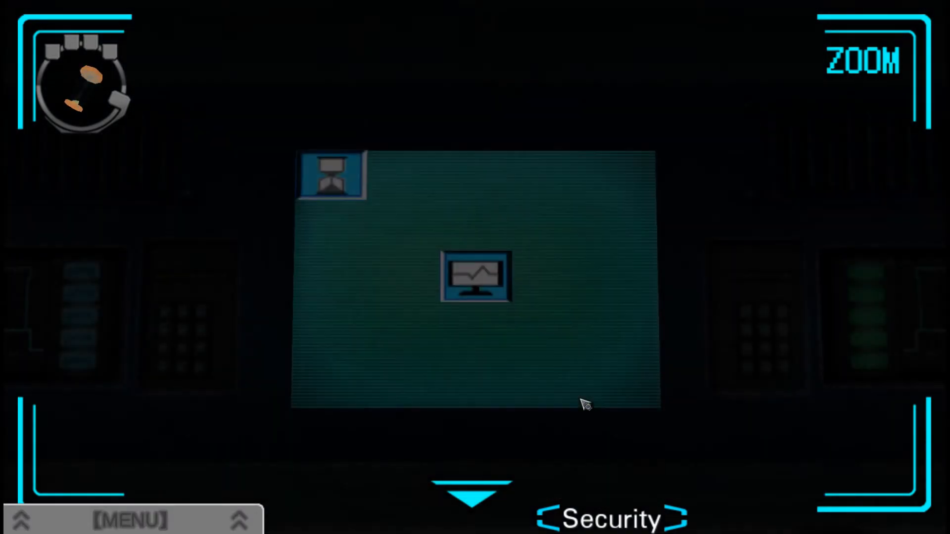
click(475, 276)
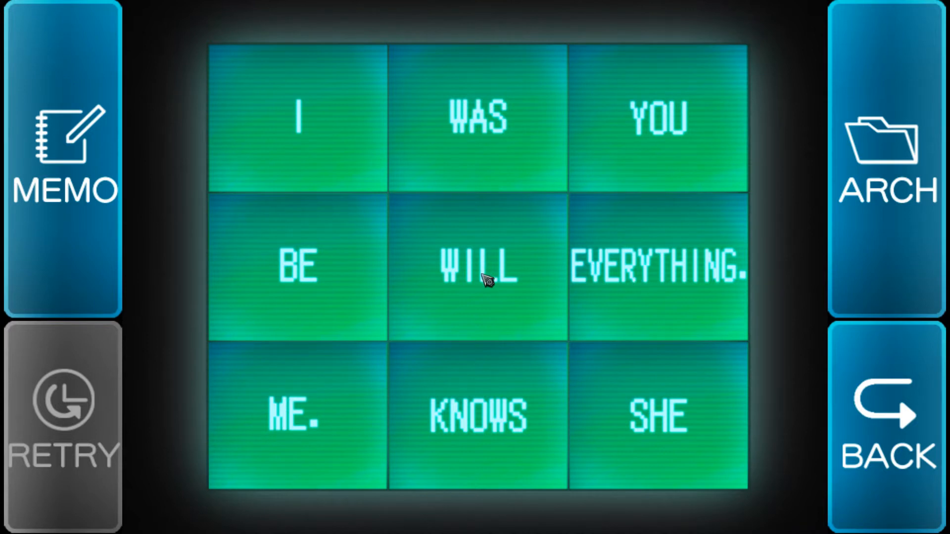
Try an arrangement ending SHE KNOWS EVERYTHING, then return to the console's word panel
click(478, 265)
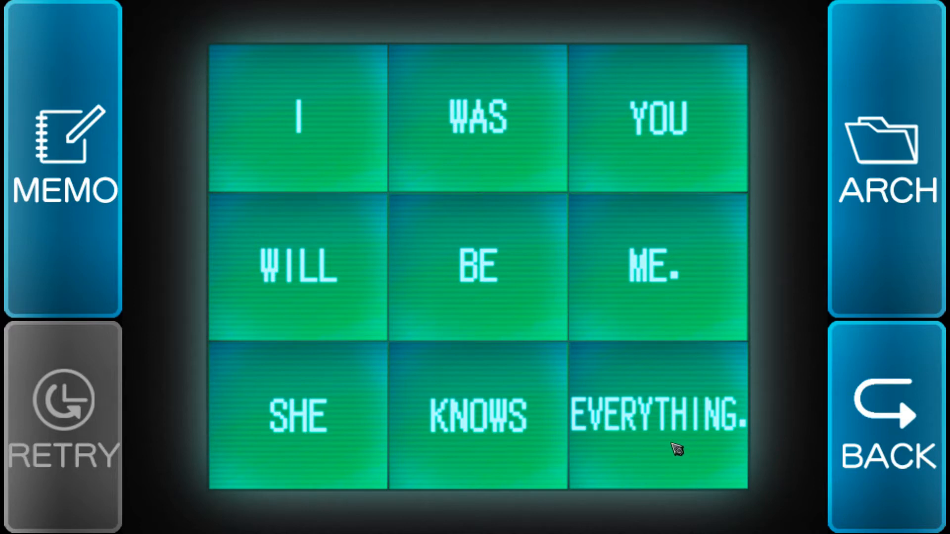
mouse_move(340, 263)
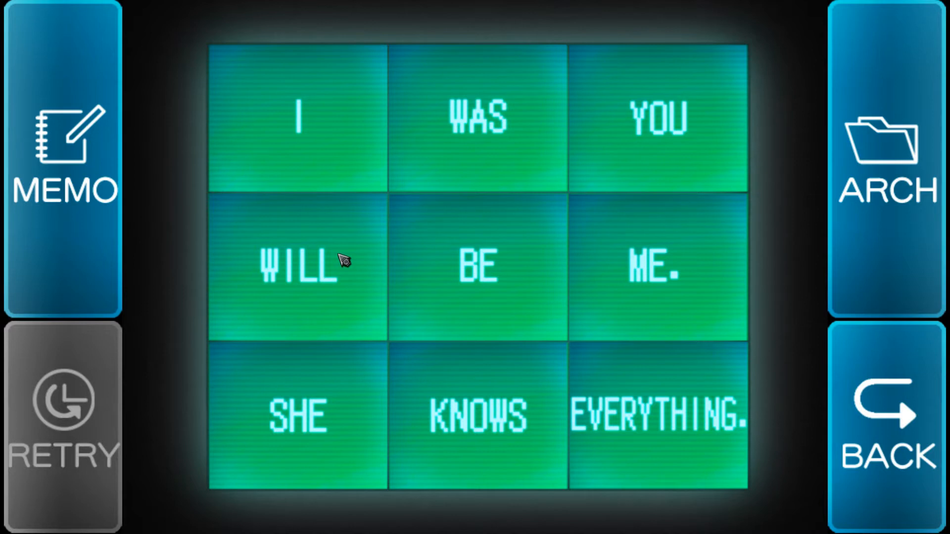
mouse_move(373, 254)
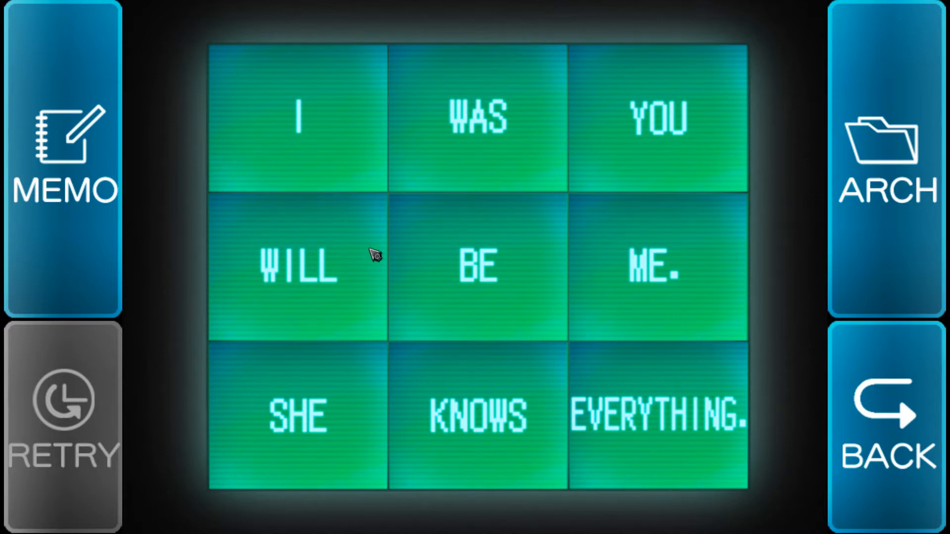
mouse_move(560, 215)
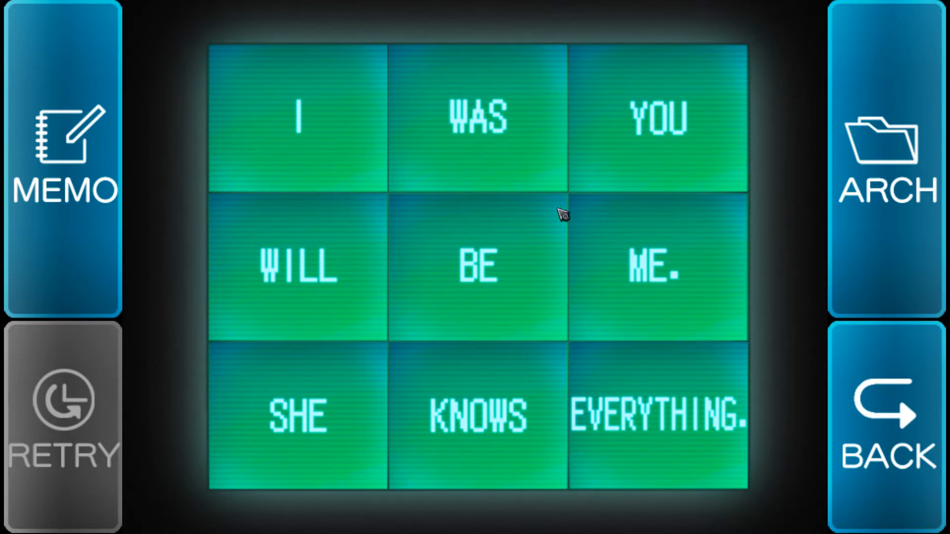
mouse_move(422, 225)
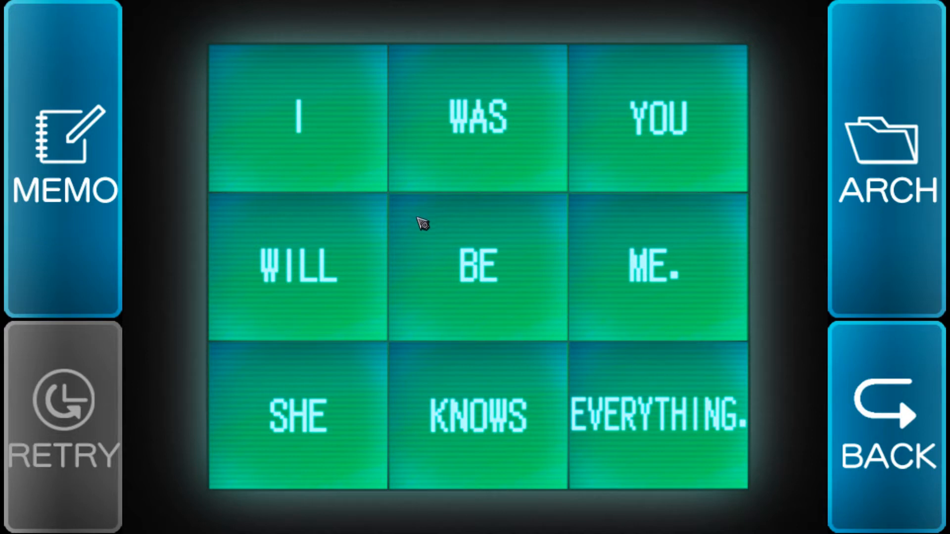
mouse_move(504, 171)
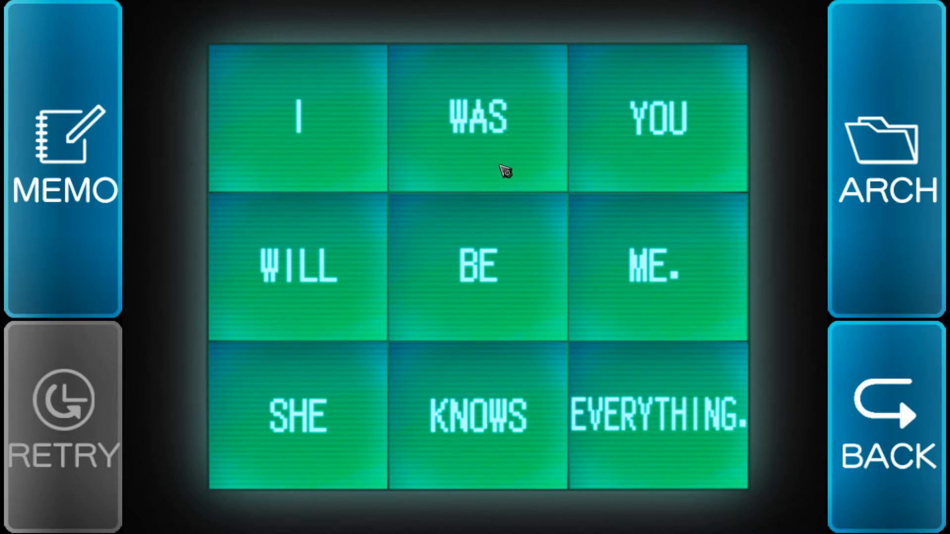
mouse_move(257, 413)
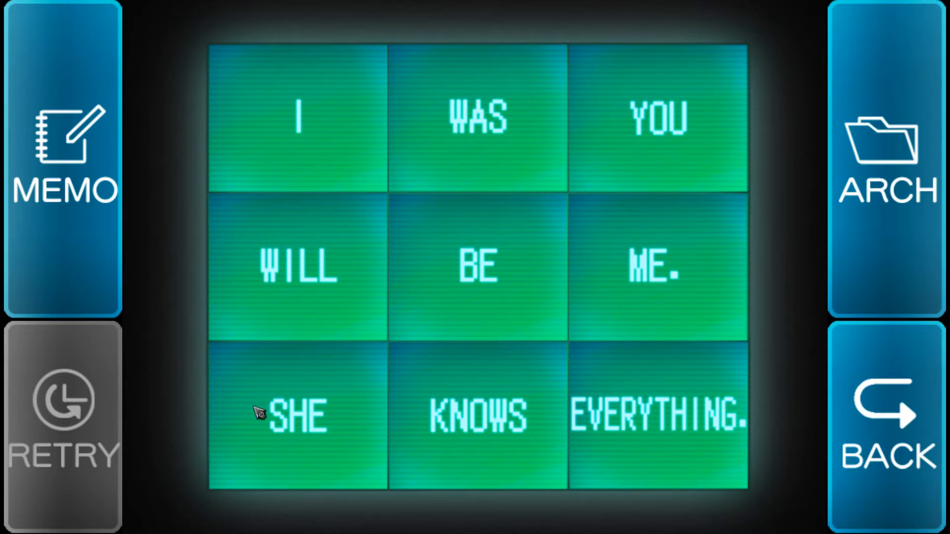
mouse_move(644, 359)
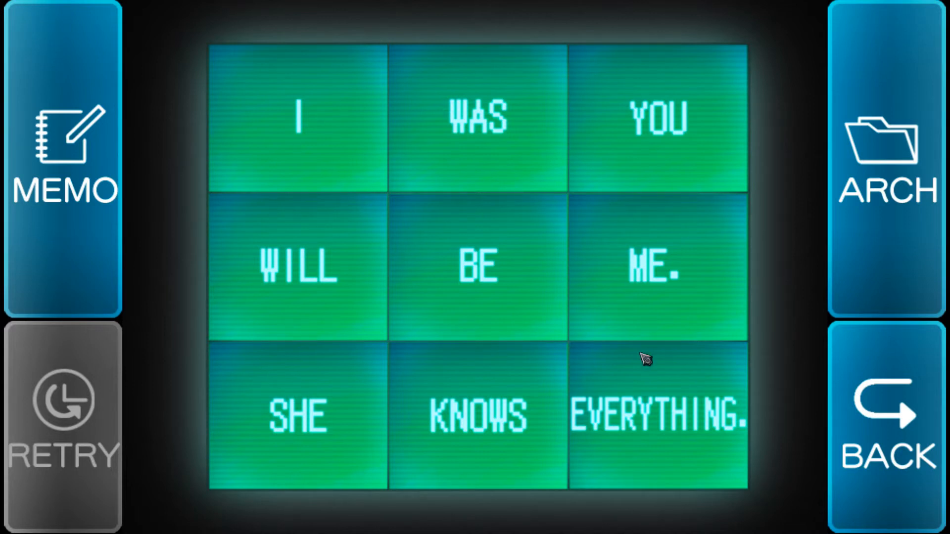
mouse_move(591, 109)
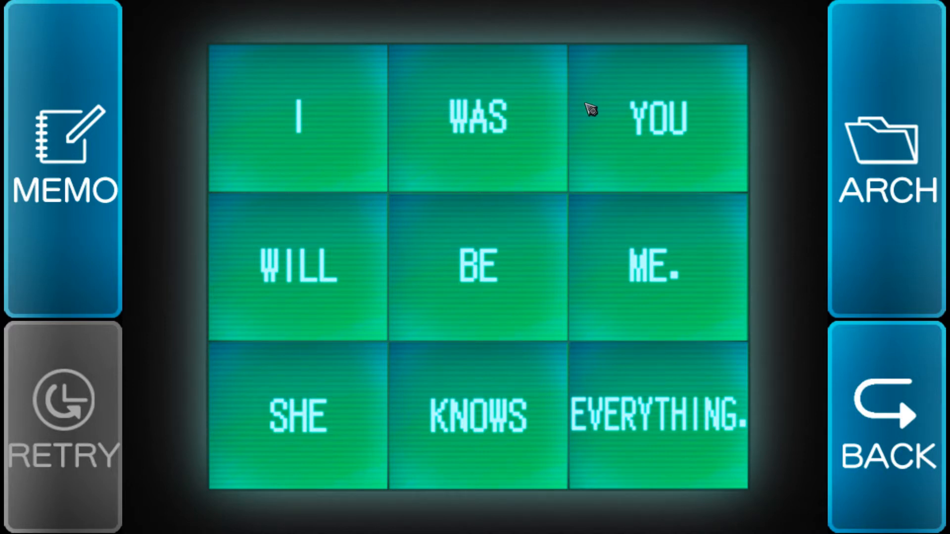
mouse_move(600, 202)
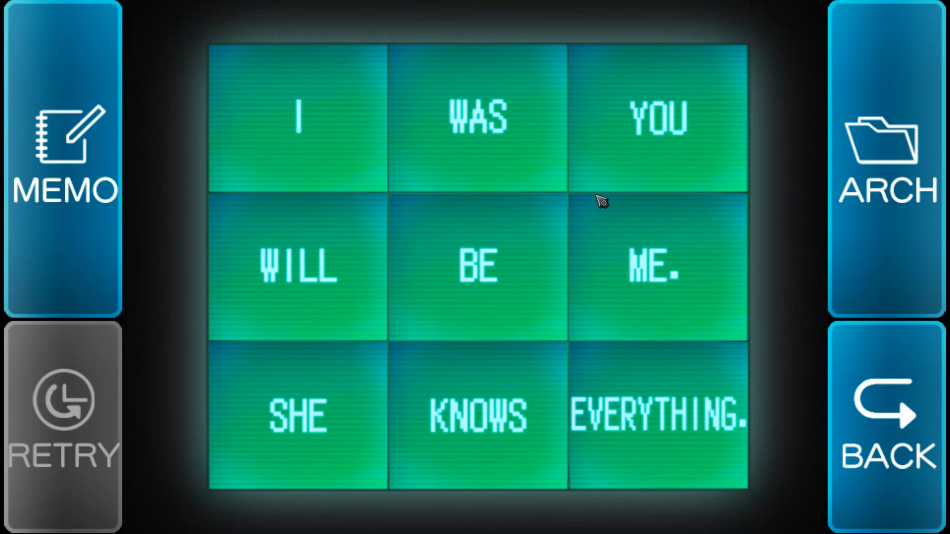
mouse_move(897, 409)
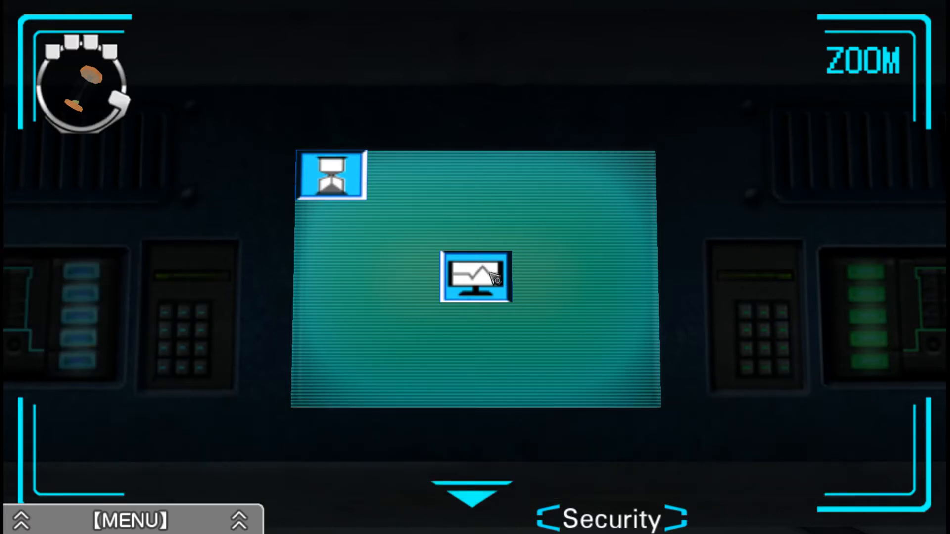
click(476, 277)
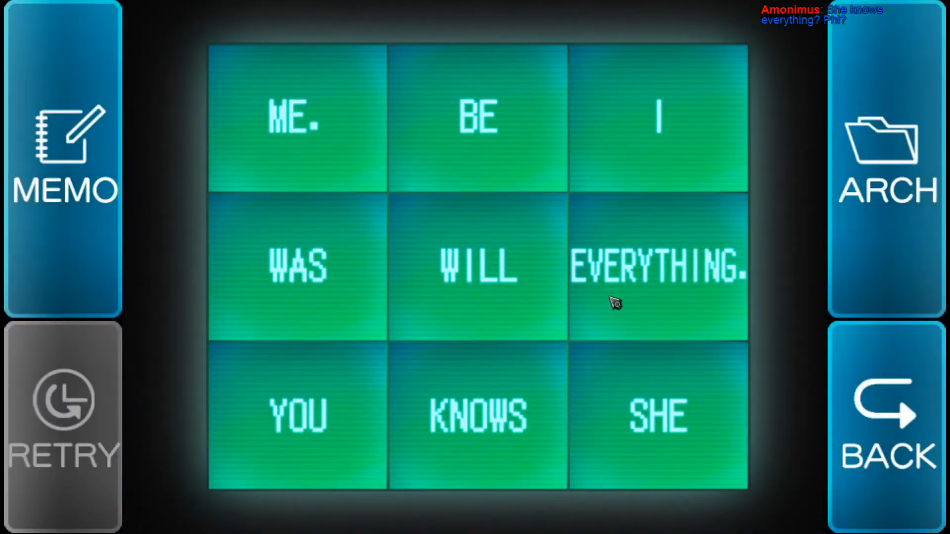
mouse_move(496, 385)
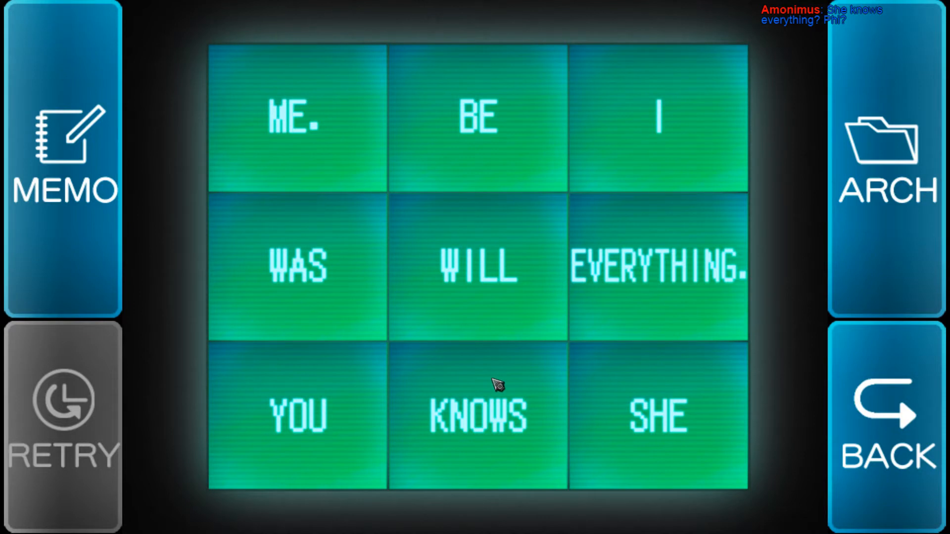
mouse_move(516, 447)
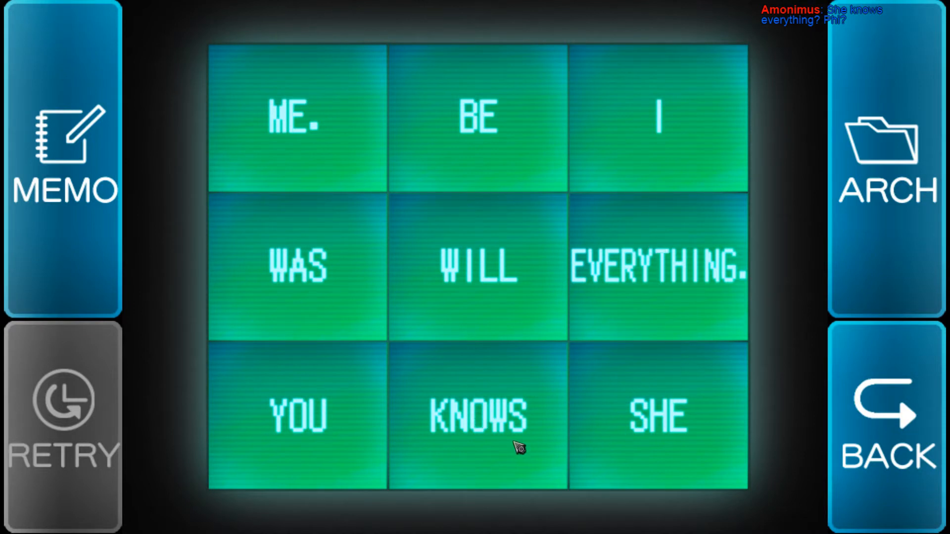
mouse_move(617, 395)
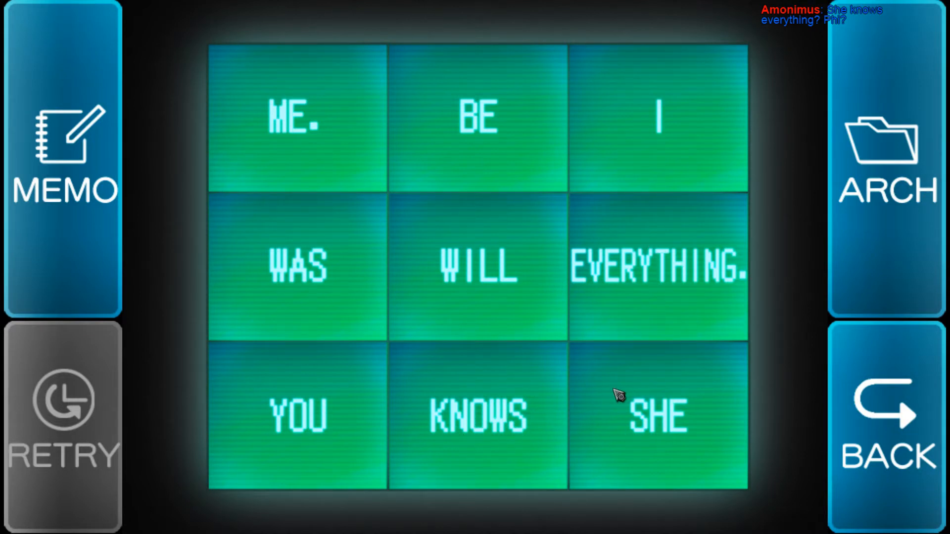
mouse_move(700, 167)
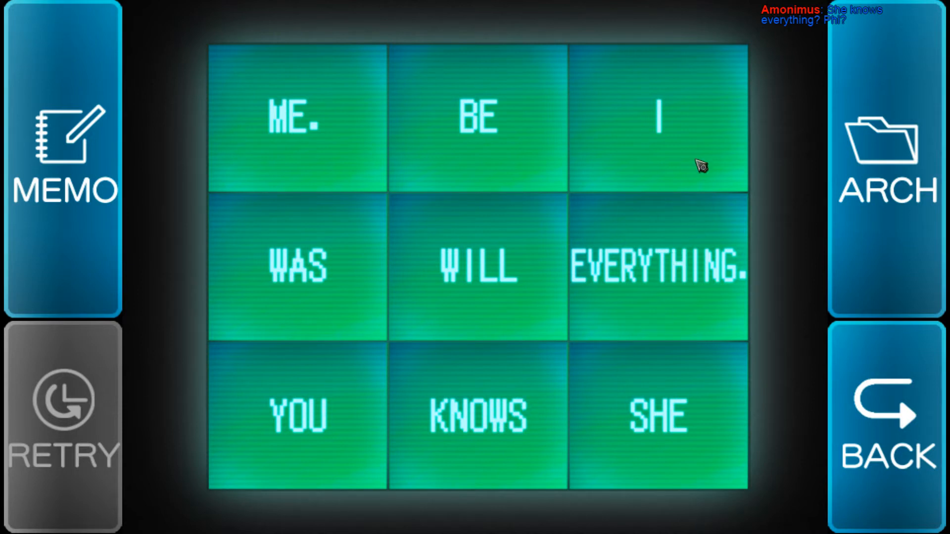
mouse_move(318, 296)
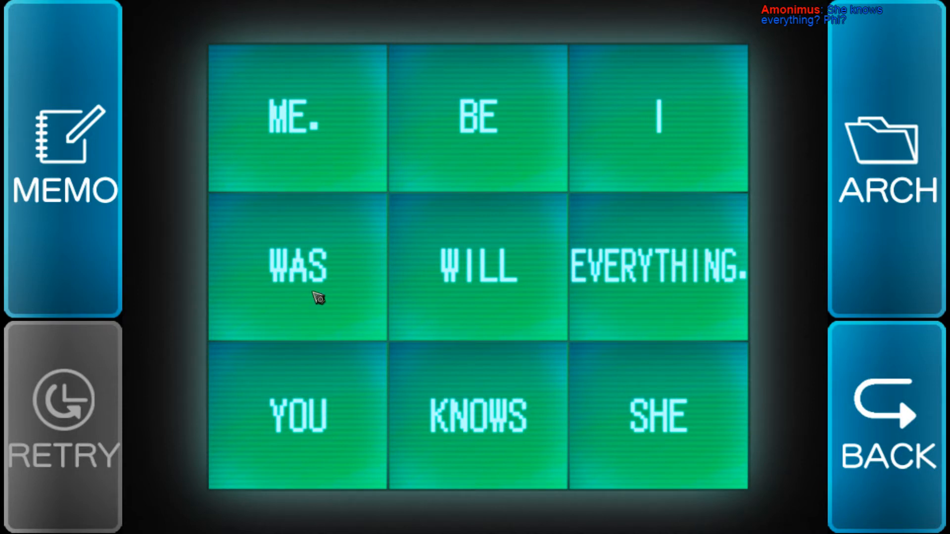
mouse_move(897, 424)
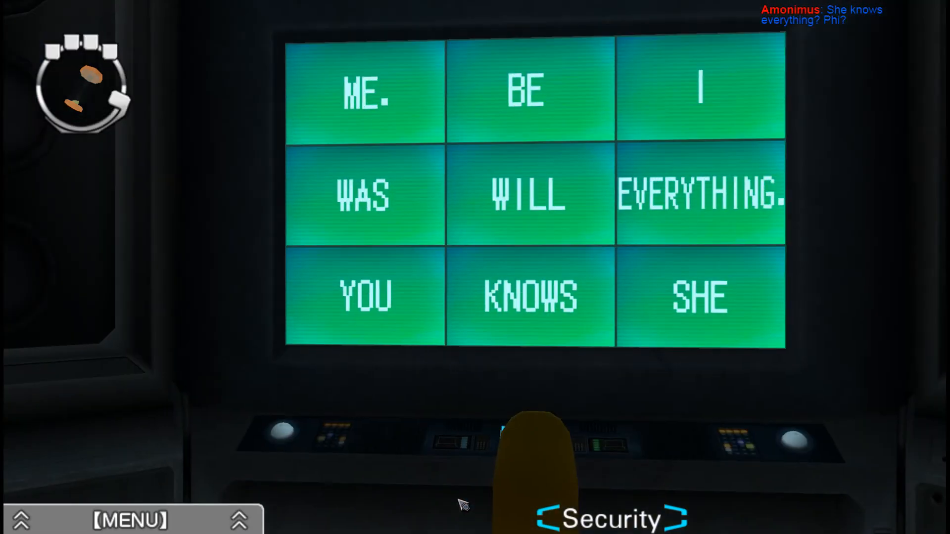
mouse_move(257, 389)
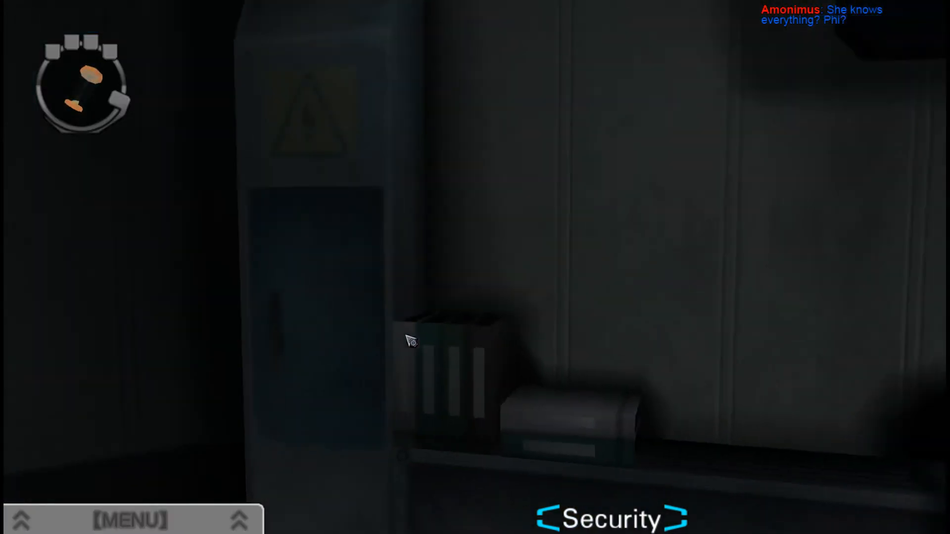
Arrange the word panels into the correct sentences until Phi approves and the password notice appears
click(410, 339)
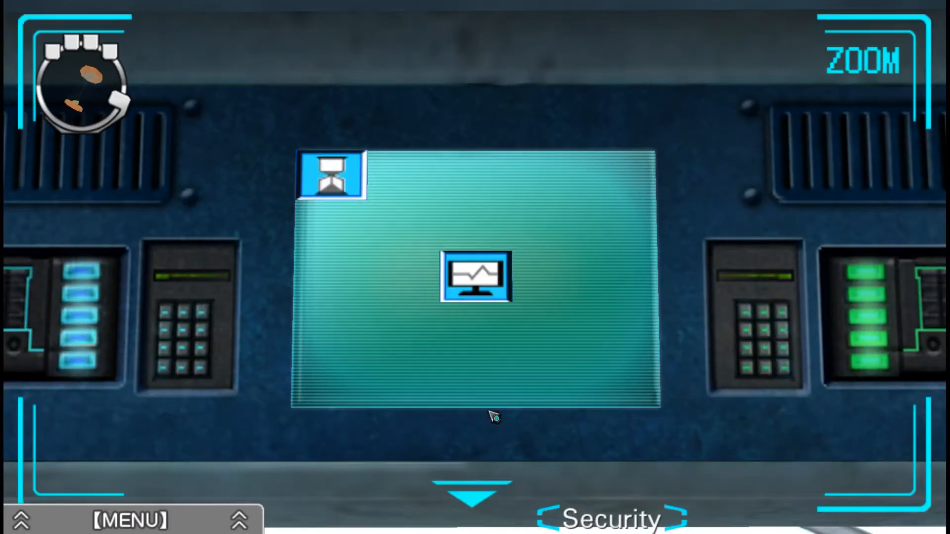
click(476, 277)
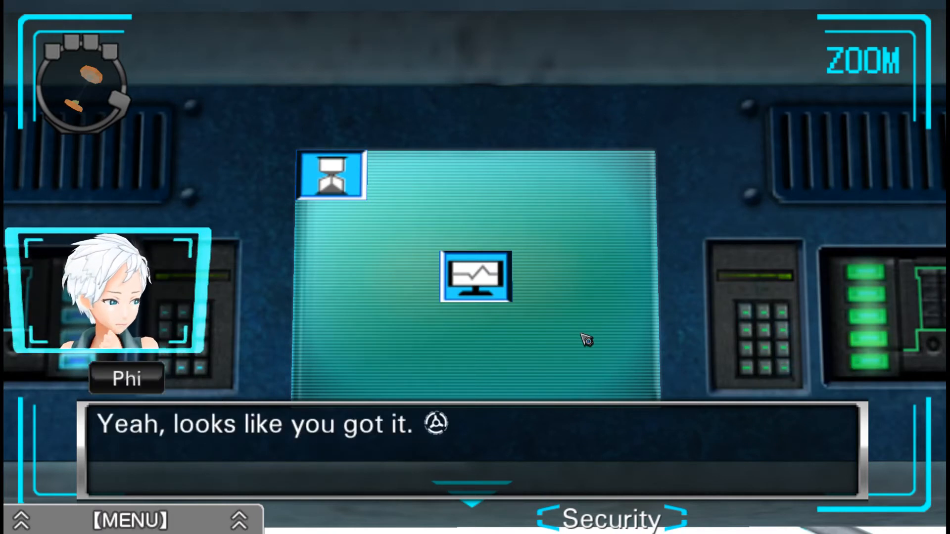
click(473, 424)
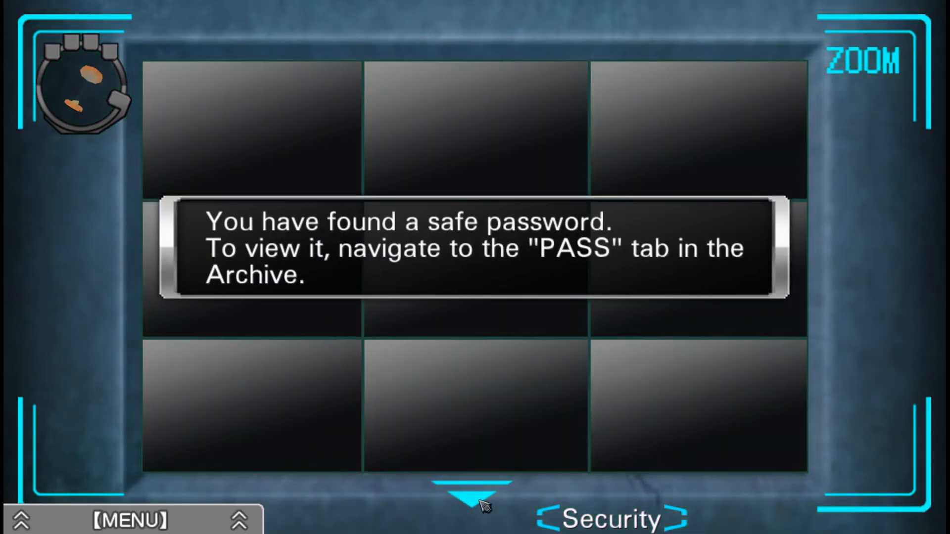
Dismiss the password notice and turn the view to examine the safe on the sofa up close
click(474, 497)
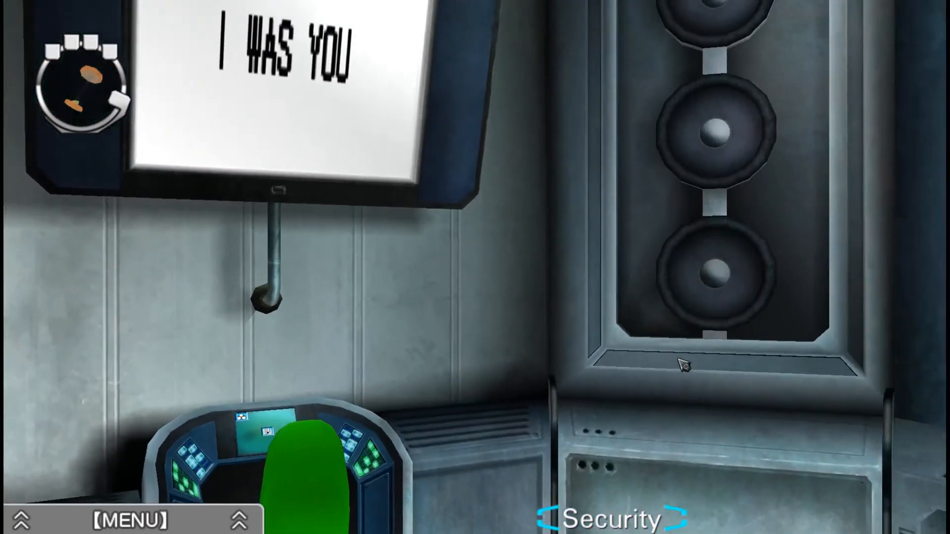
click(685, 362)
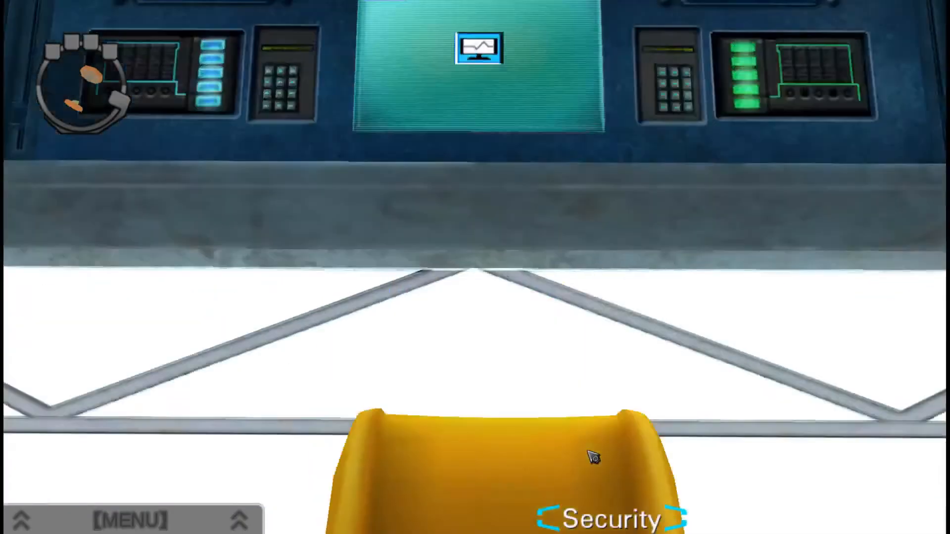
click(478, 48)
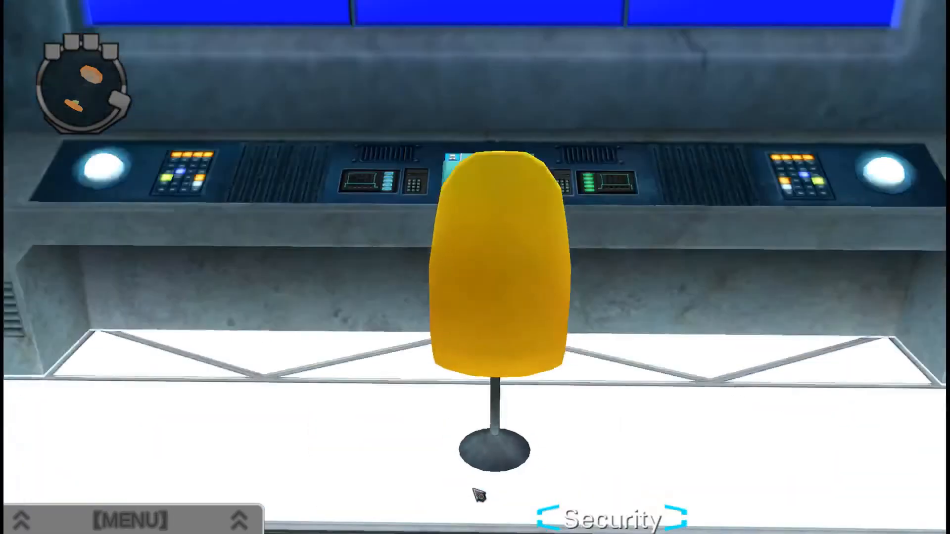
click(491, 273)
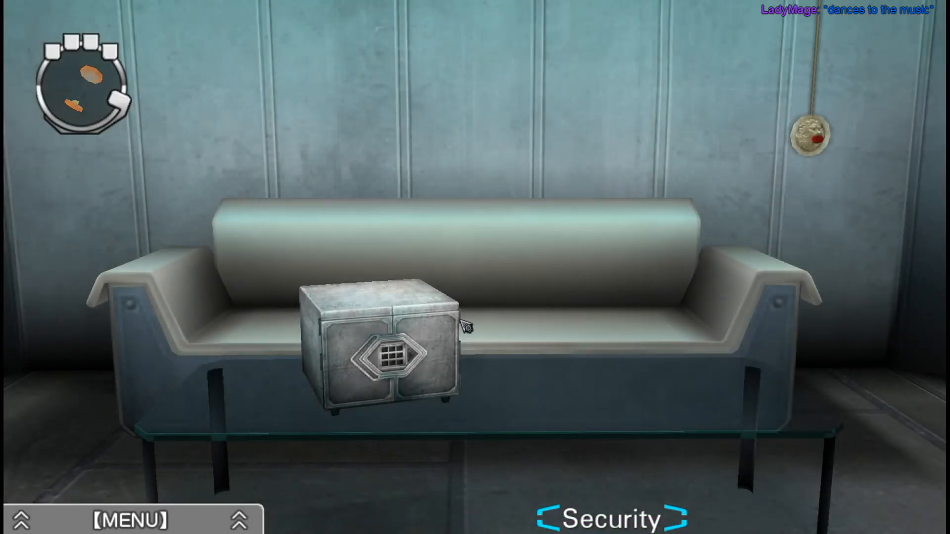
click(376, 357)
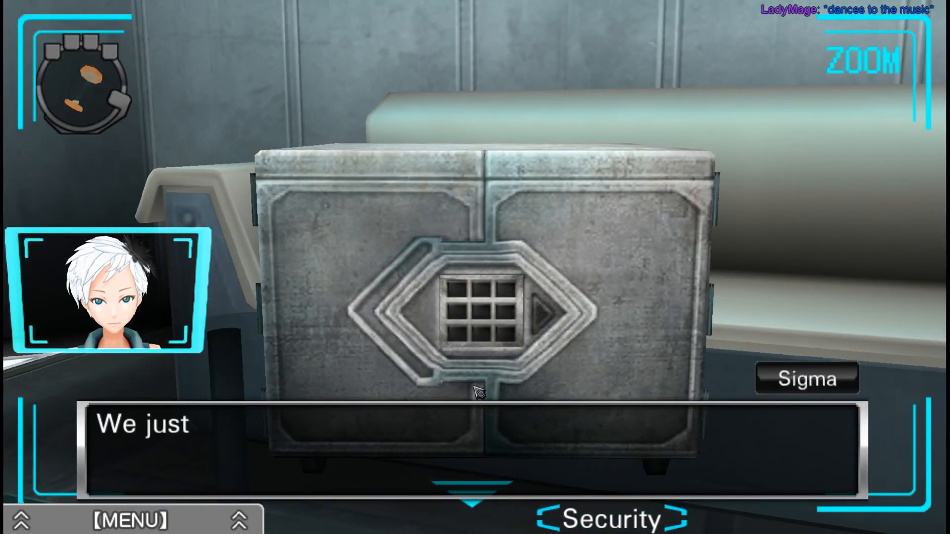
Enter the password on the safe's symbol grid, open it and take the key inside
click(479, 306)
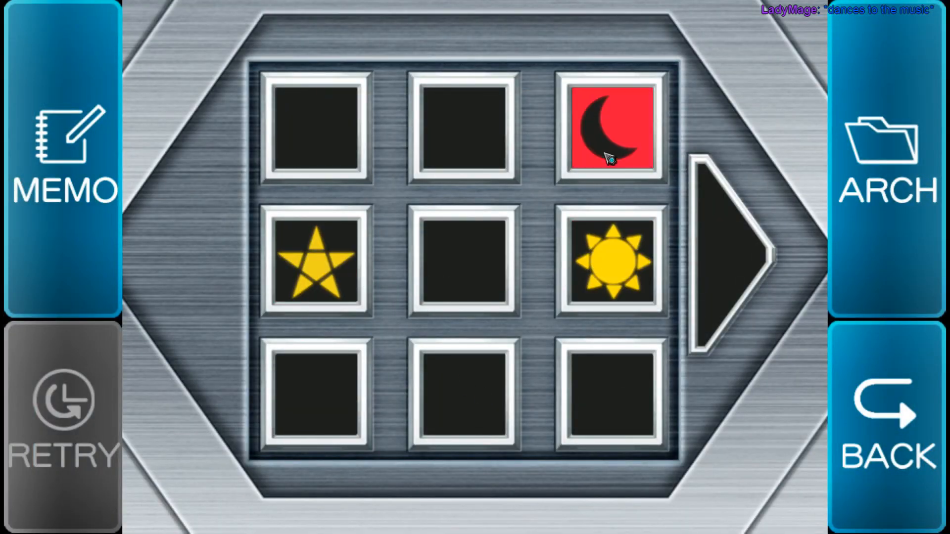
click(610, 128)
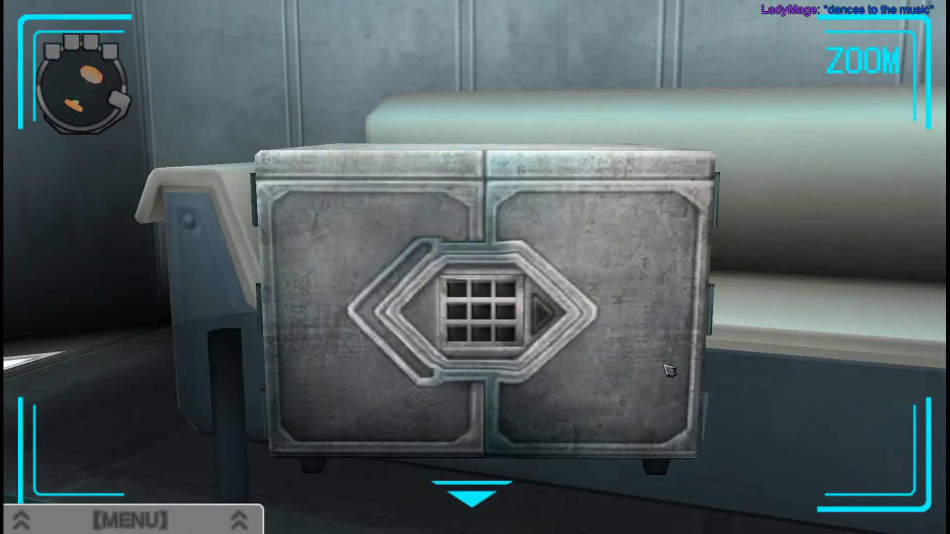
click(485, 309)
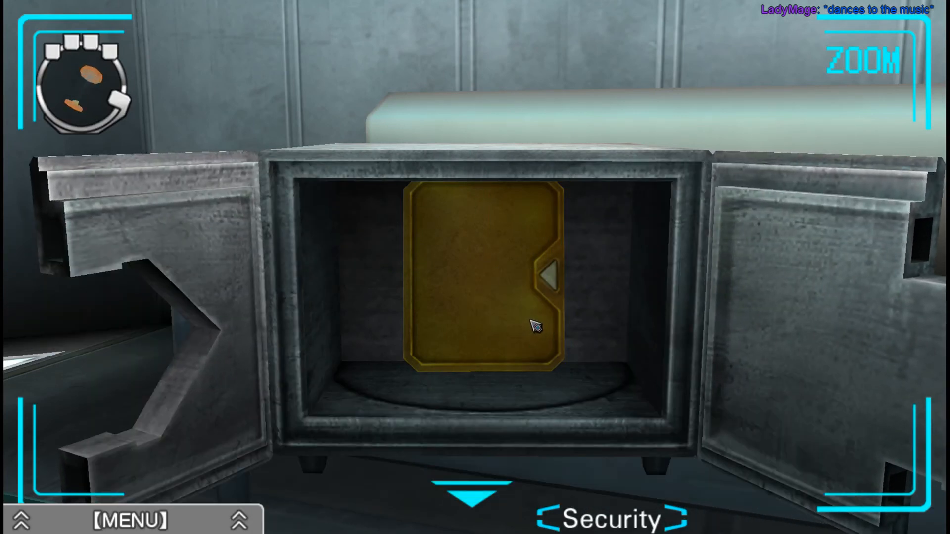
click(533, 325)
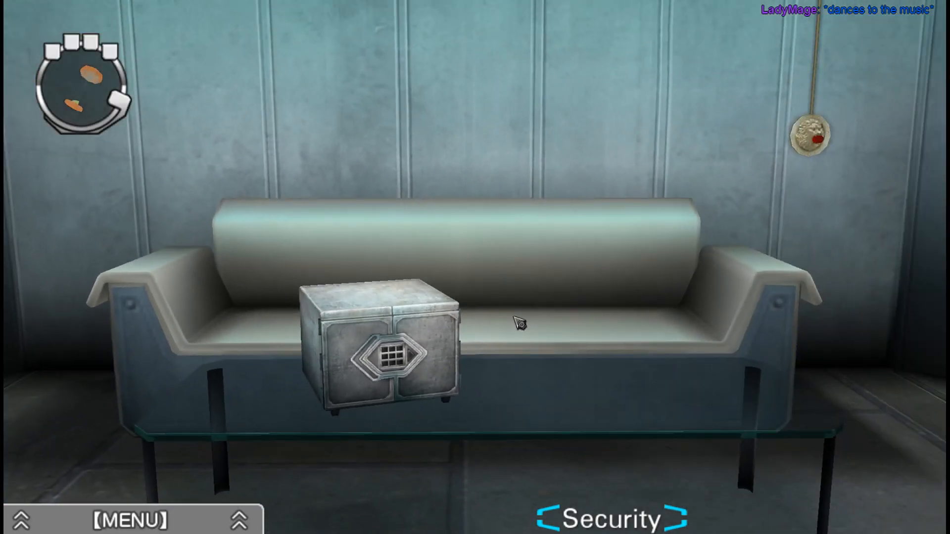
click(377, 355)
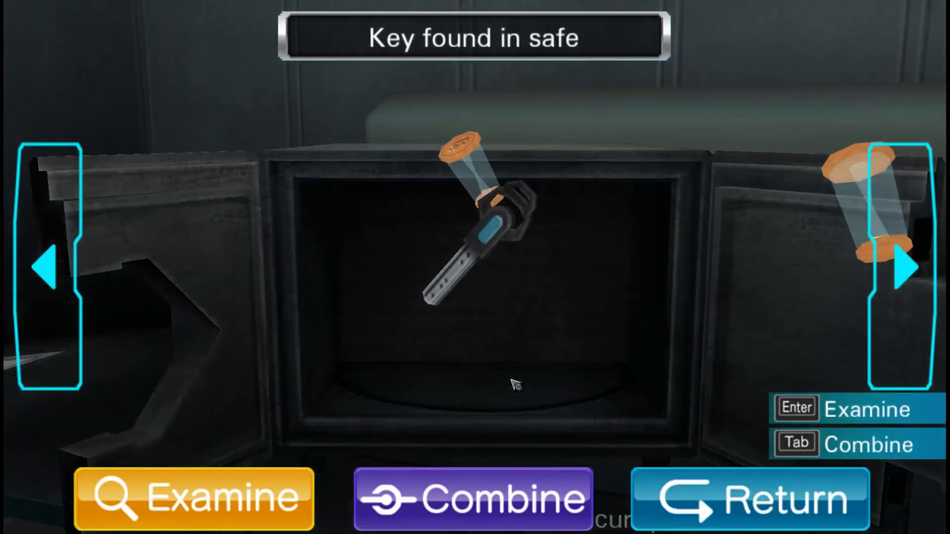
Put the key away, return to the room and examine the lock beside the exit door
click(193, 499)
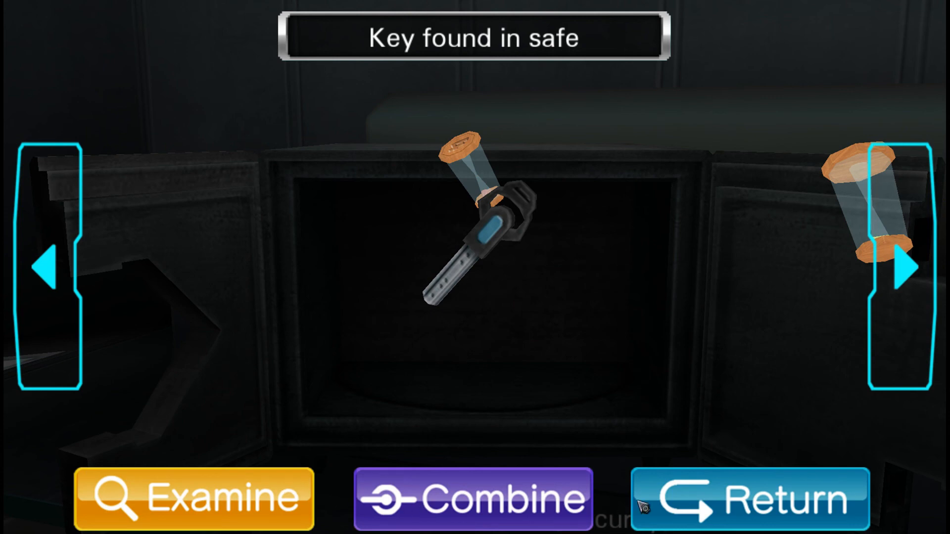
click(749, 499)
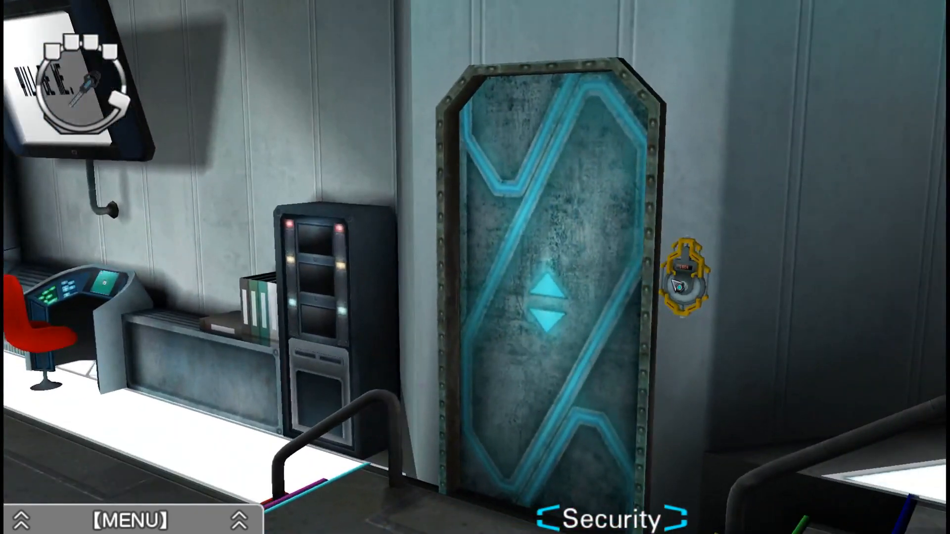
click(680, 273)
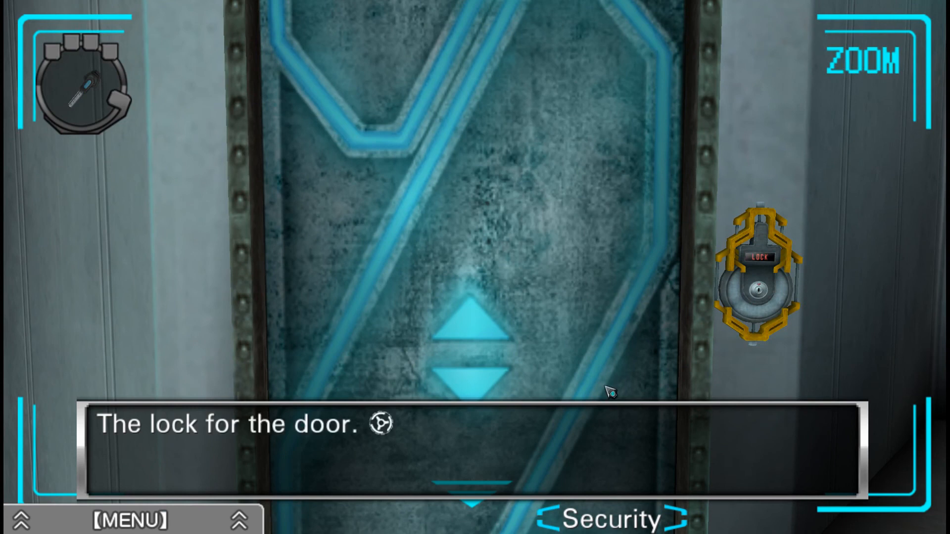